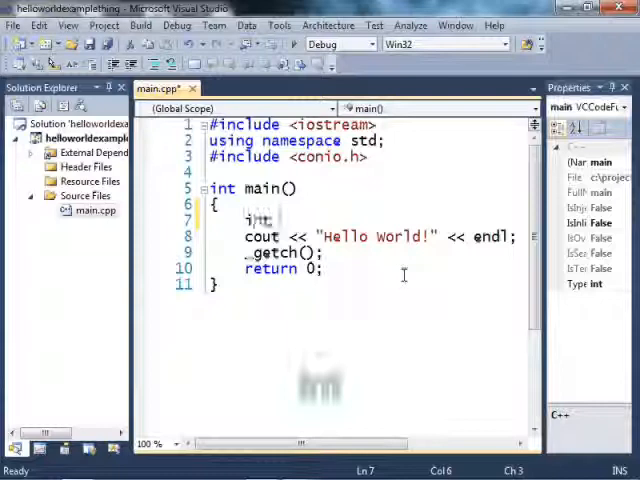
Declare 'int variable;', print it after Hello World!, and confirm building the project
type("nt v")
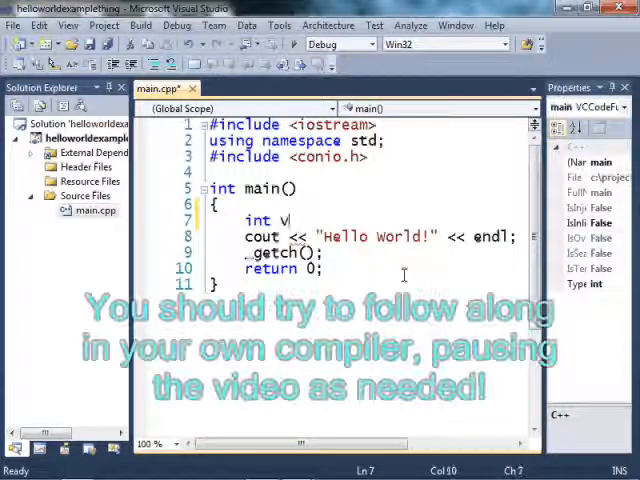
type("ariable")
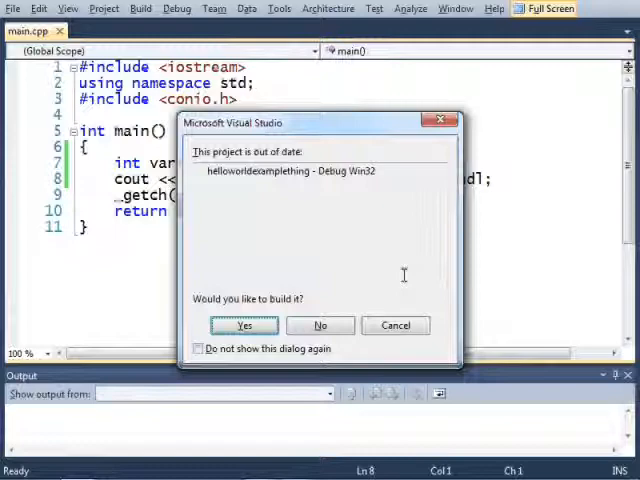
left_click(243, 325)
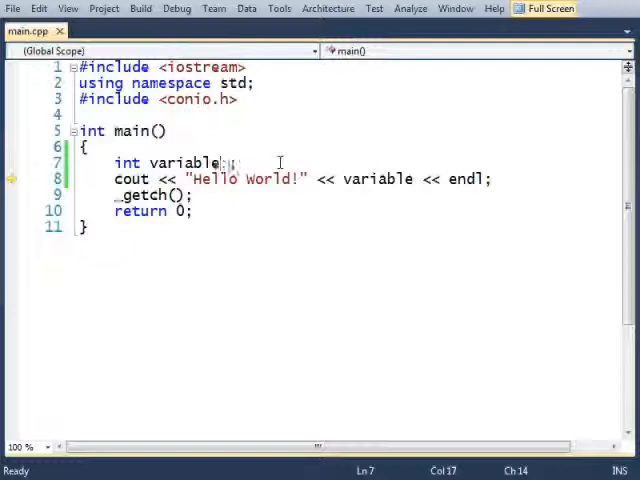
Initialise variable with '= 10', save, run the program, then rebuild
type("= 10")
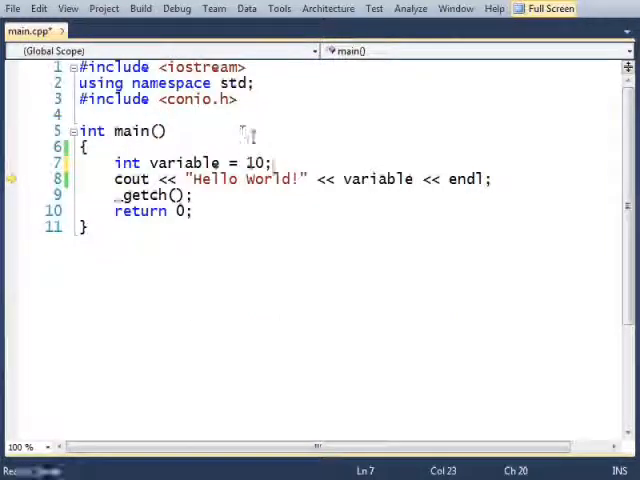
key("ctrl+s")
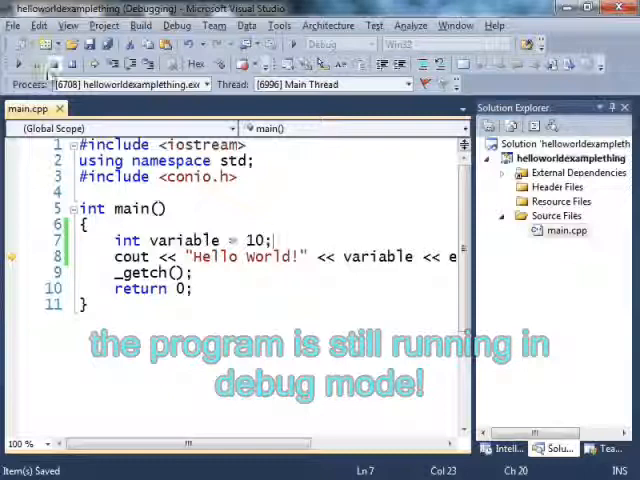
mouse_move(54, 70)
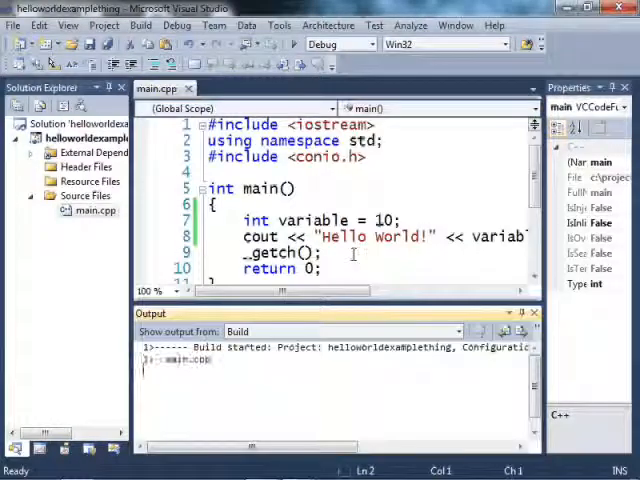
key("F5")
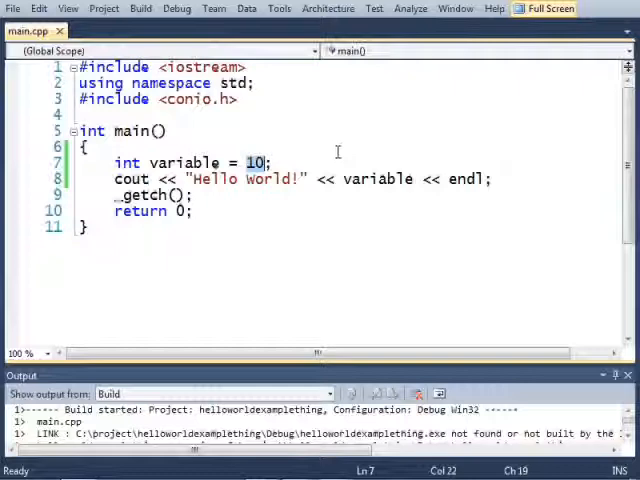
Add 'int number = 3;' and set variable to 10 * 5 + number, then build
type("*")
type("int")
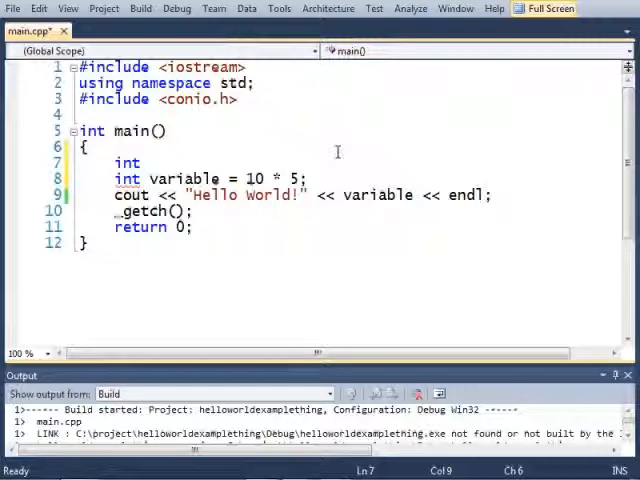
type("number =")
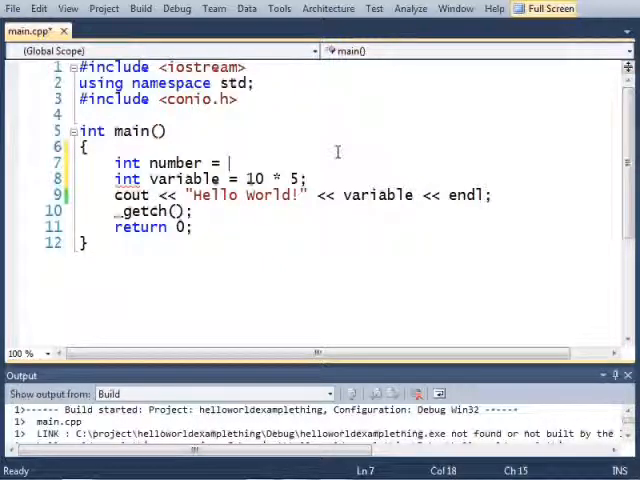
type("3;")
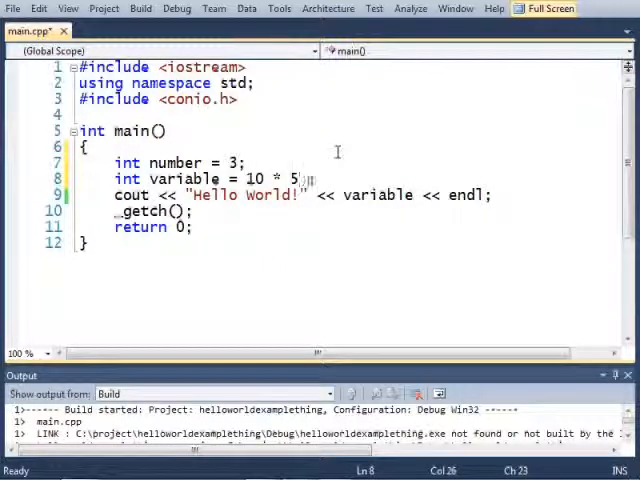
type("+ nu")
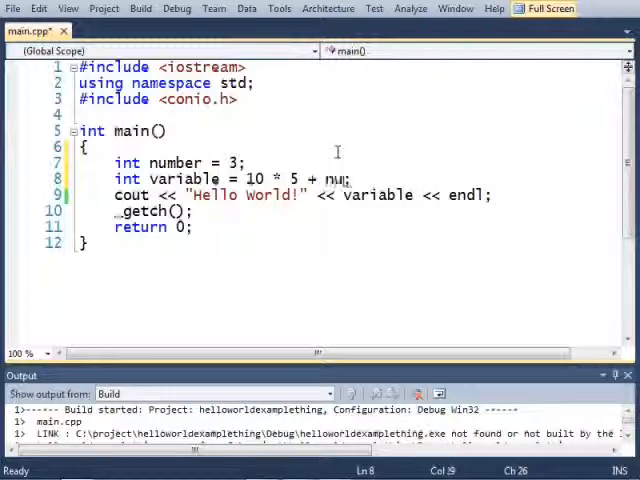
type("ber")
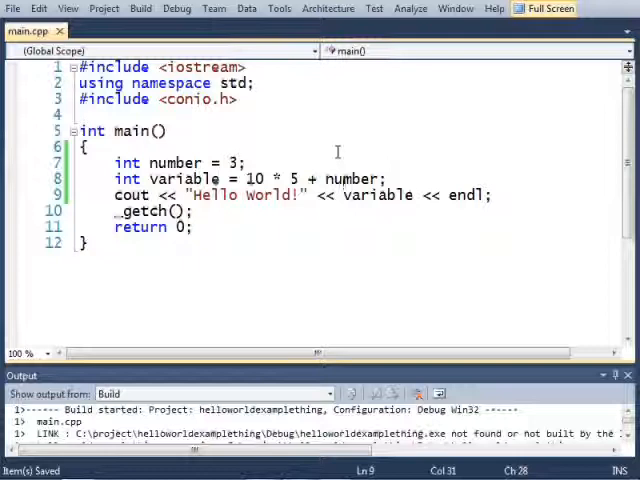
double_click(267, 178)
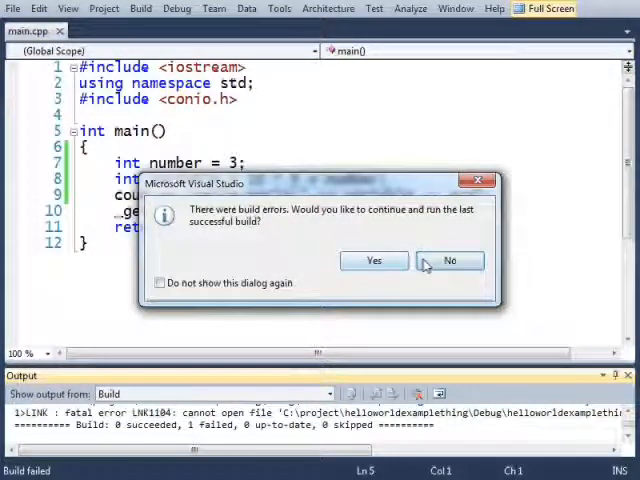
Decline the old build, inspect the LNK1104 linker error, and rebuild successfully
left_click(449, 260)
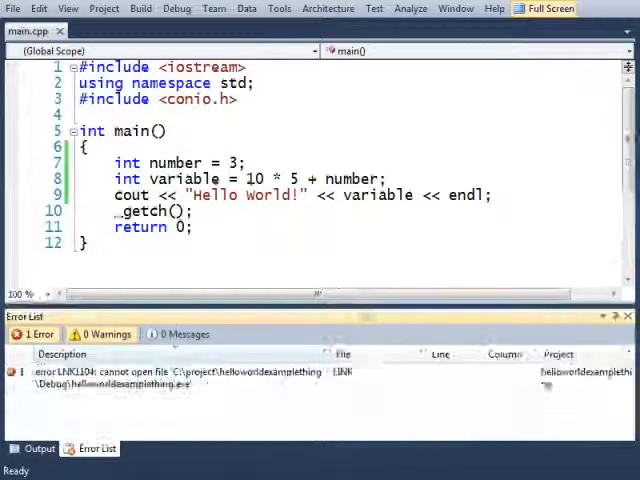
left_click(180, 375)
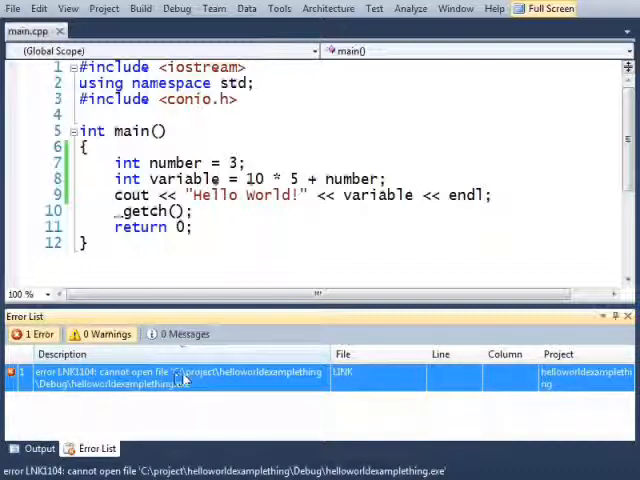
mouse_move(185, 395)
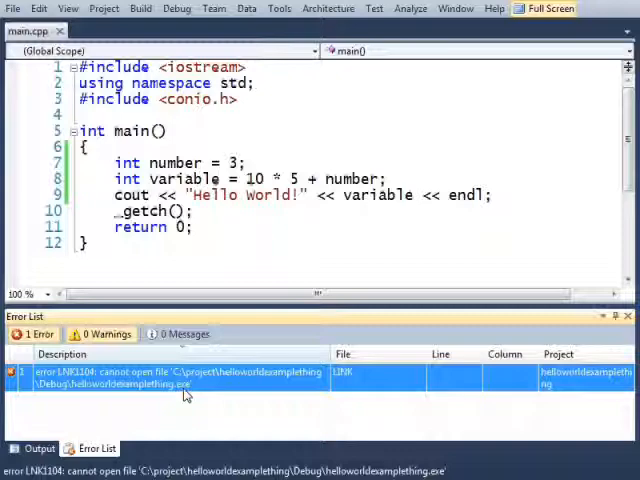
key("alt+tab")
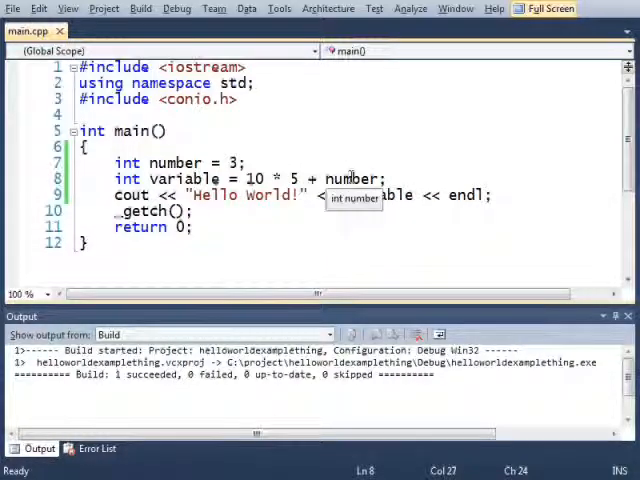
Append '- 1 / 100', run it, then set number to 10 and variable to 10 % 3
type("- 1 / 10")
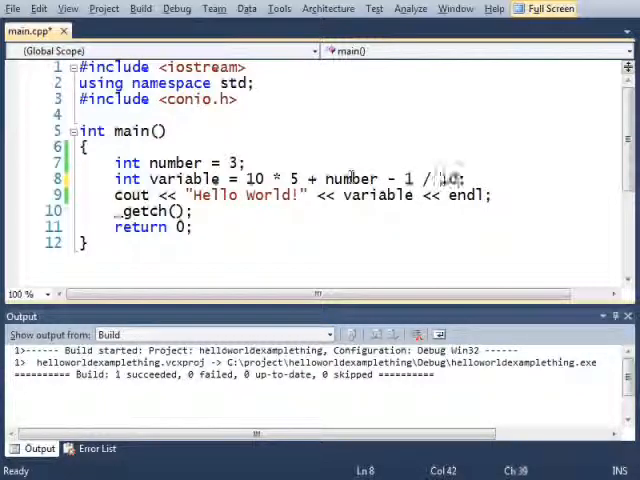
key("ctrl+s")
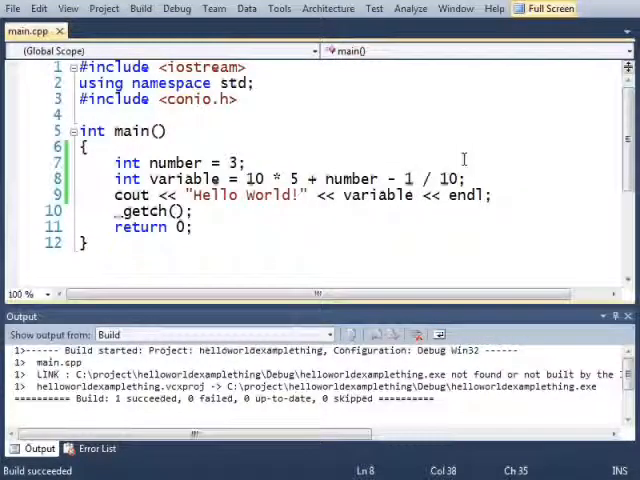
type("00")
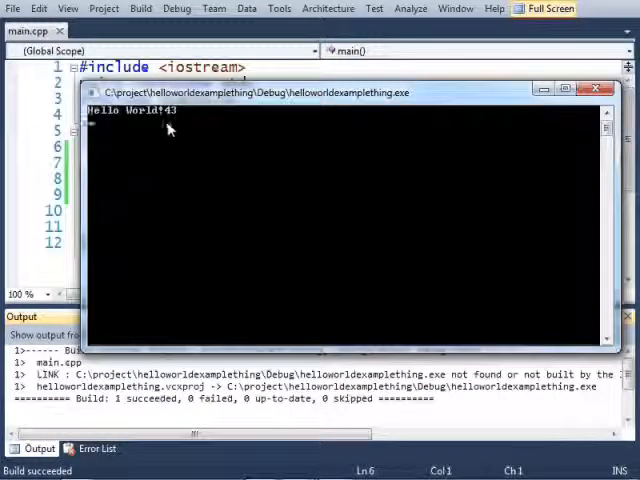
left_click(594, 88)
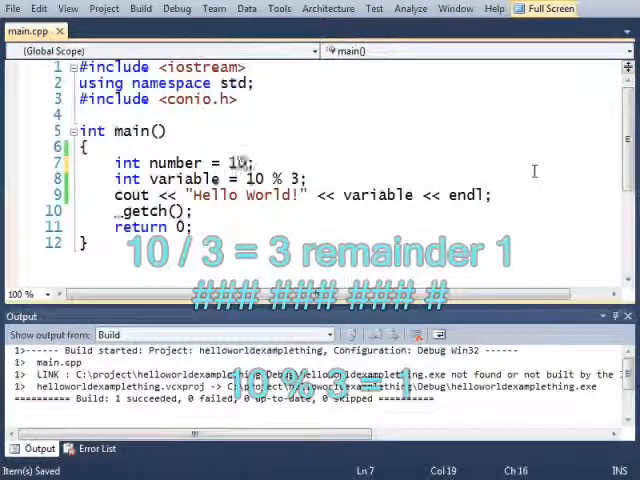
Compute number as 10 / 6 and variable as 10 % 6, printing both space-separated
type("/ 3")
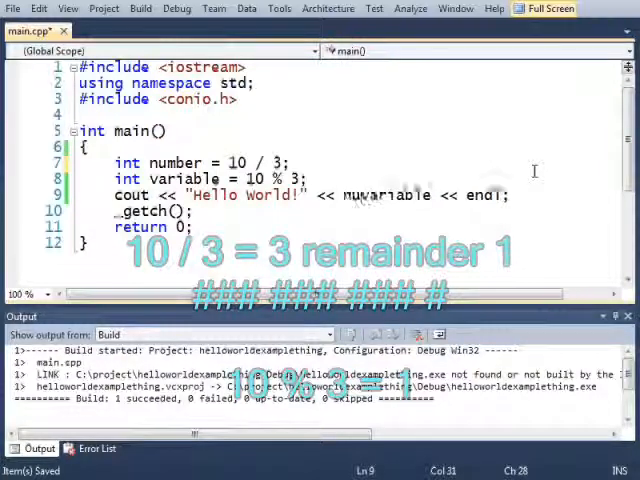
type("number << \"")
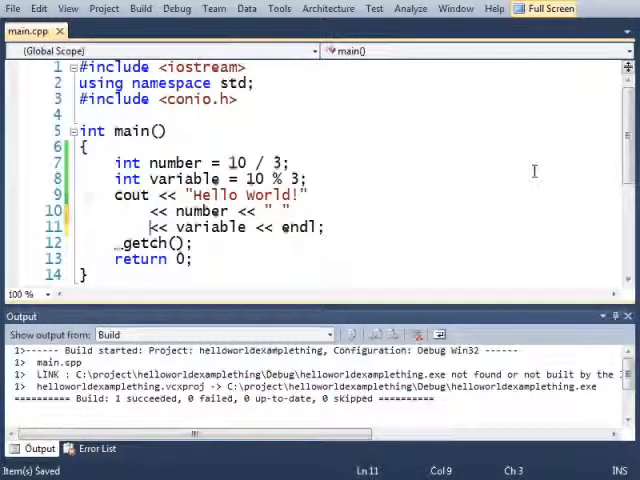
left_click(230, 162)
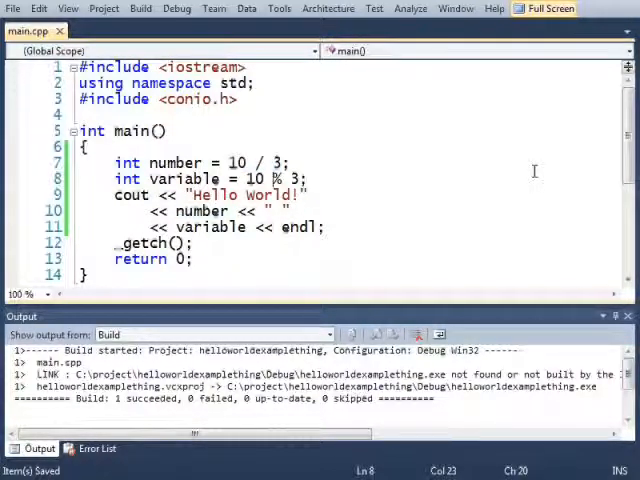
double_click(272, 179)
type("6")
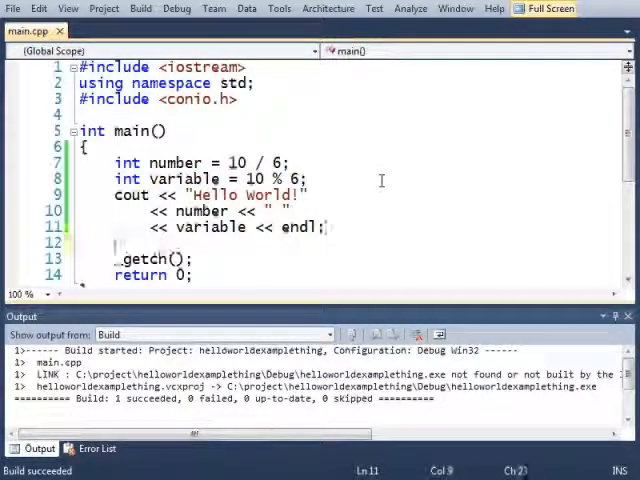
Prompt 'please enter a number' and read it with cin >> number
left_click(115, 242)
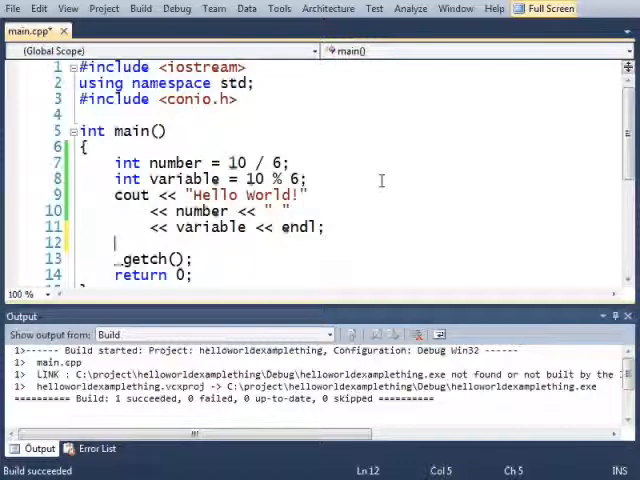
type("cout \"")
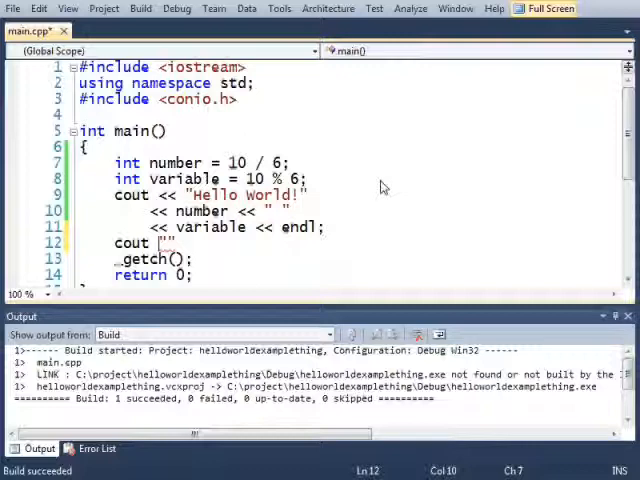
type("please")
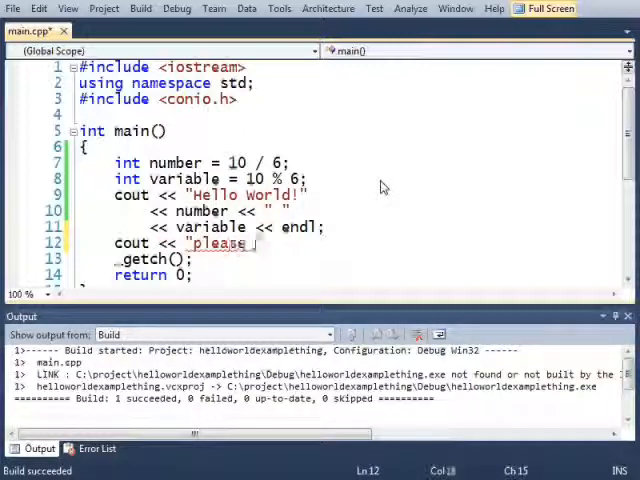
type("enter a number")
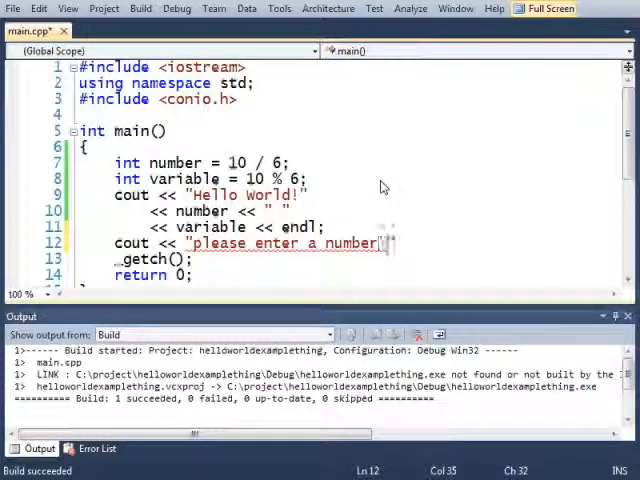
type("<< endl;")
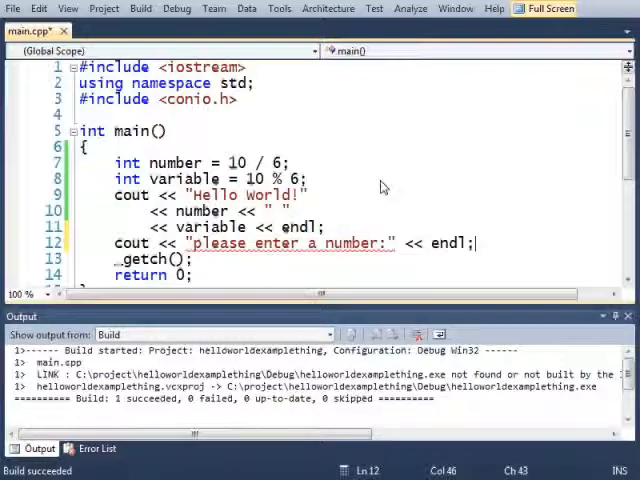
type("cin >> number;")
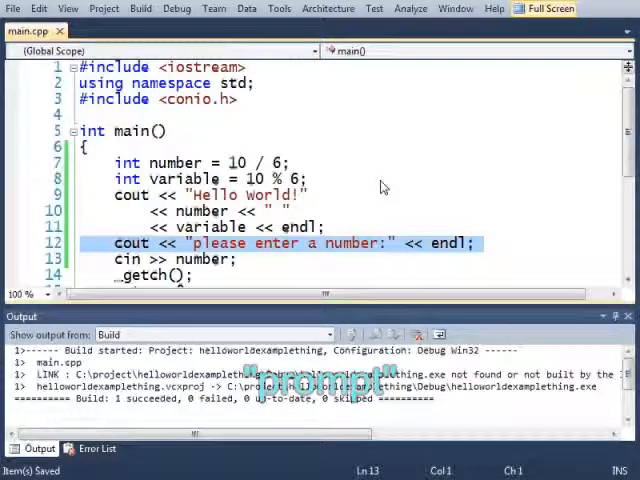
Print the number followed by ' * 2 = ' and its doubled value
left_click(180, 259)
type("cout << \"")
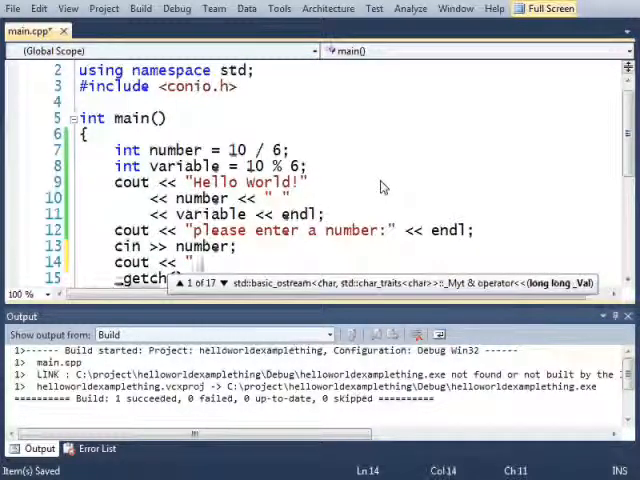
type("nu,m")
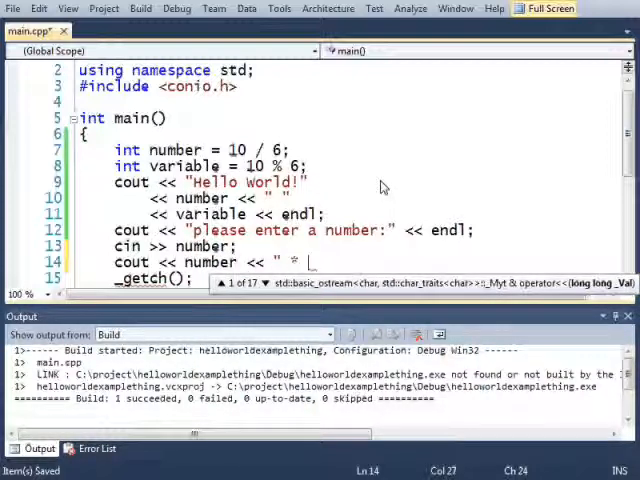
type("2")
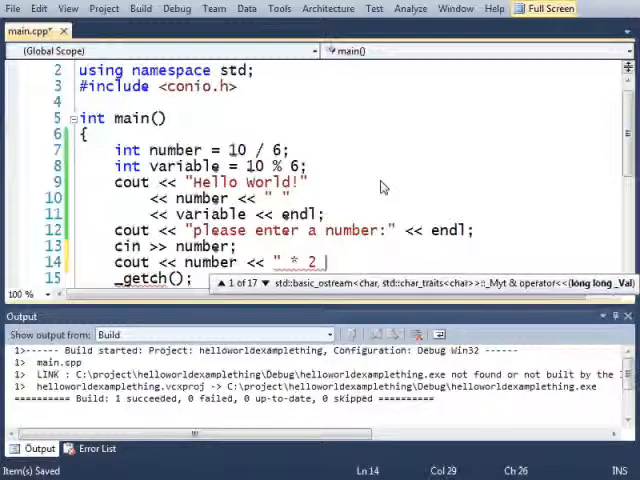
type("= \" << number*2) << endl;")
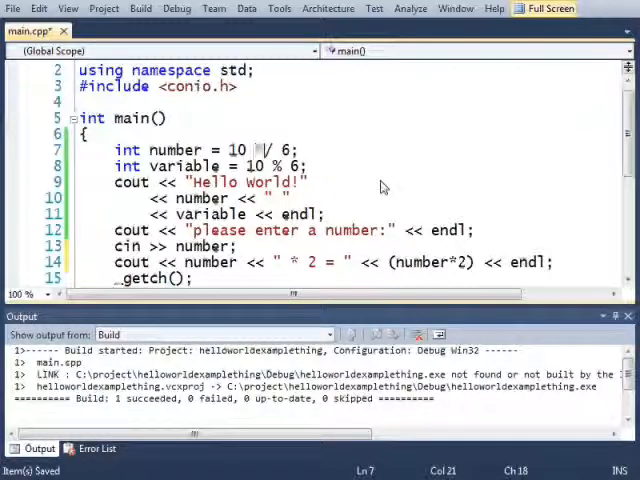
Set number to 10 * 5 + 3 - 1 / 10 below the aunt sally mnemonic comment
type("*5 +")
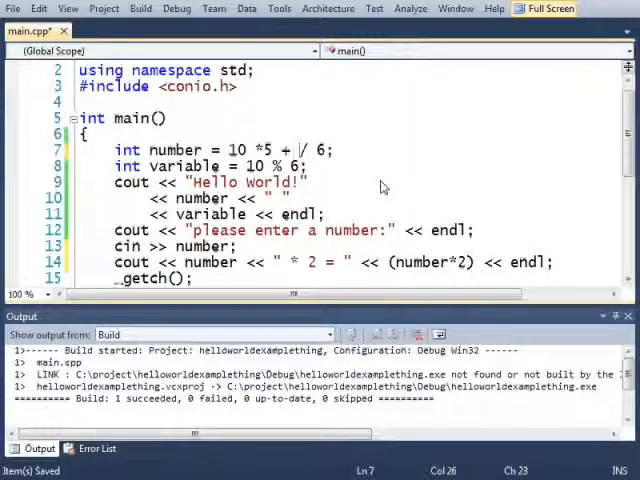
type("3 - 1")
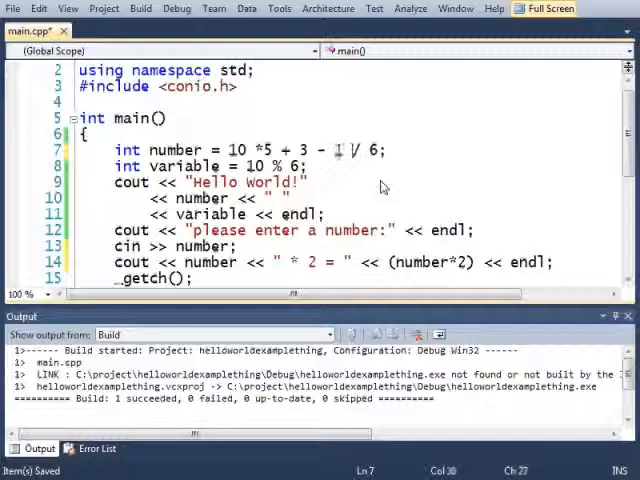
type("0")
type("// please excuse my dear aunt sally")
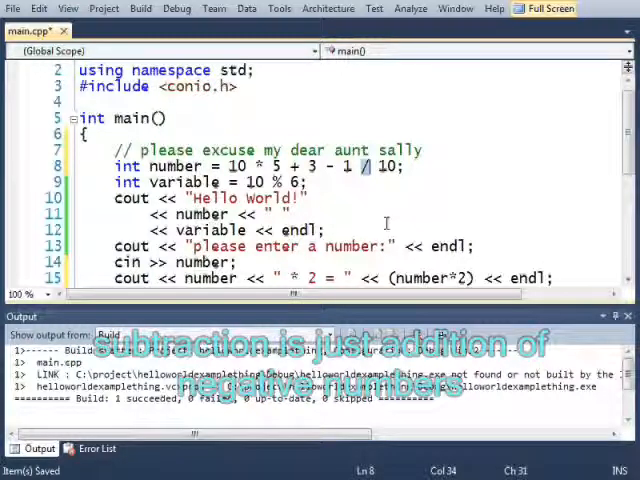
mouse_move(453, 232)
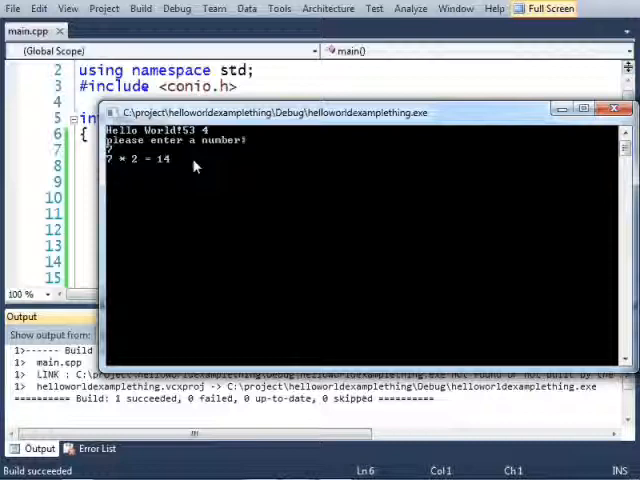
mouse_move(117, 168)
type("please excuse my dear aunt sally")
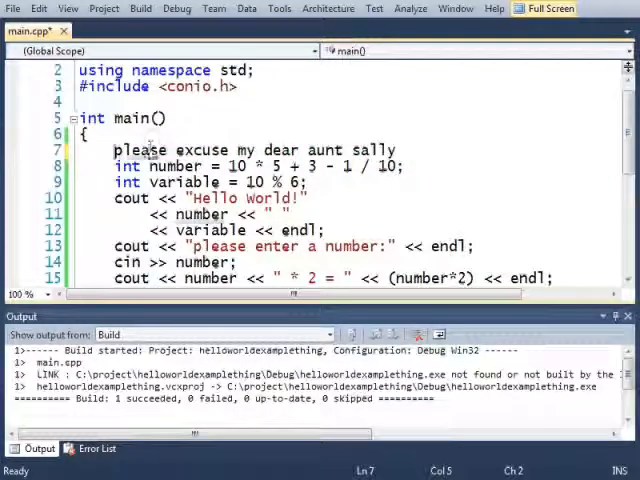
Save the uncommented 'please excuse my dear aunt sally' line and build it
key("ctrl+s")
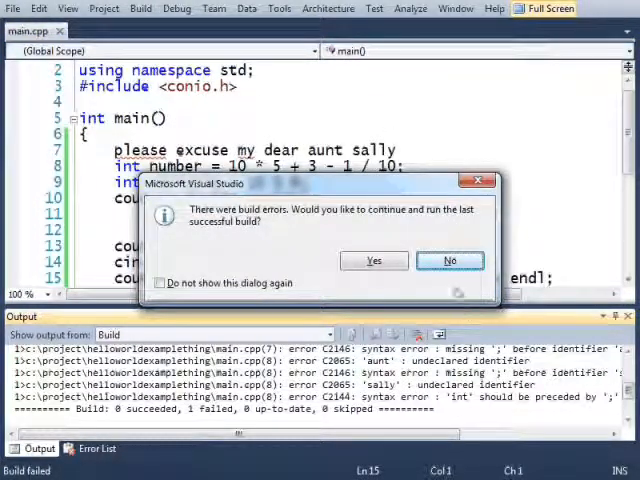
Decline running the last successful build after the syntax-error failure
left_click(449, 260)
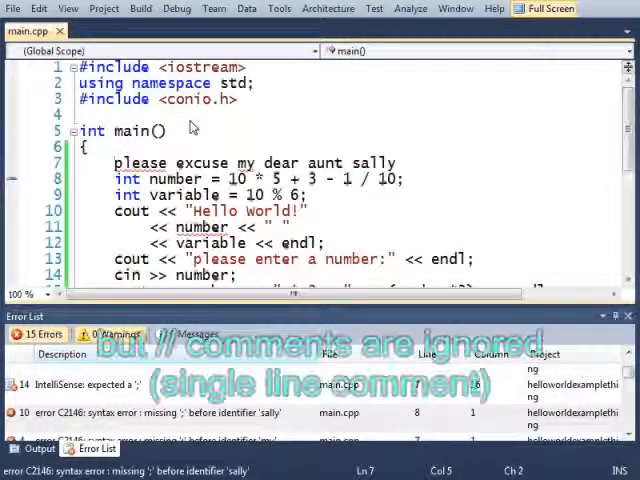
Turn the mnemonic into a // comment reading 'this is just a simple exploration'
type("//")
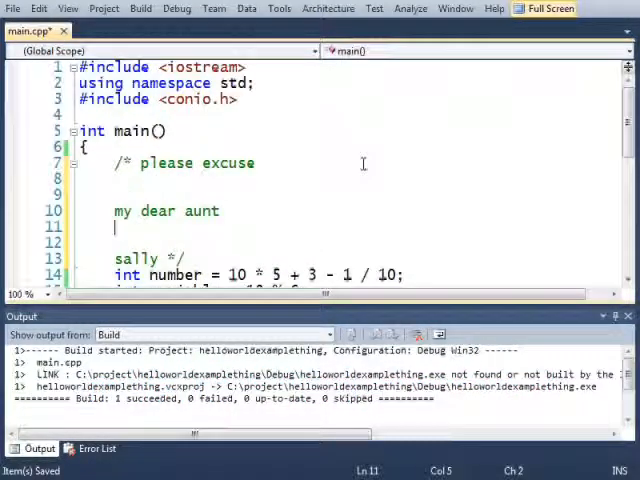
scroll("down", 3)
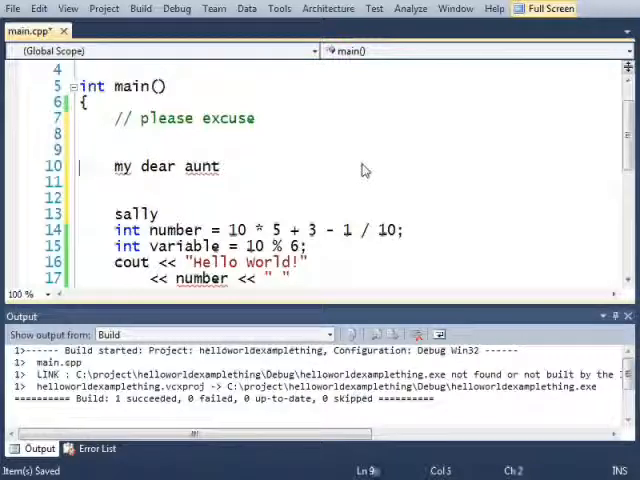
type("//")
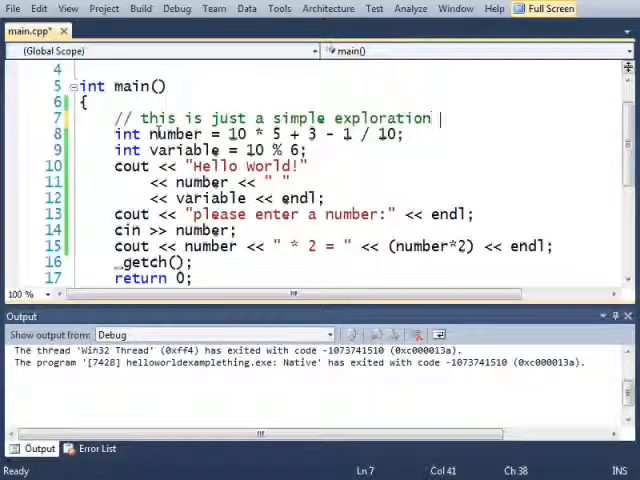
Write two comment lines: 'this is just a simple exploration of variables and math' and 'no fancy logic here!'
type("of variables")
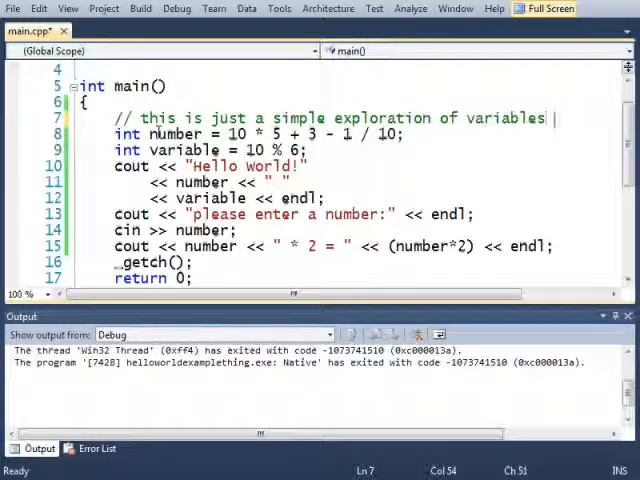
key("enter")
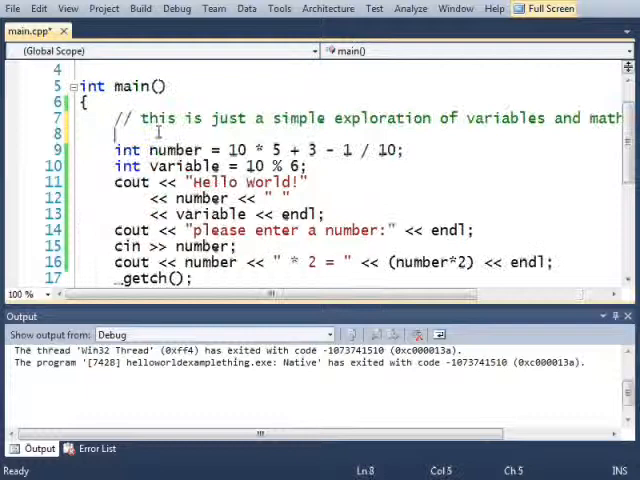
type("// b")
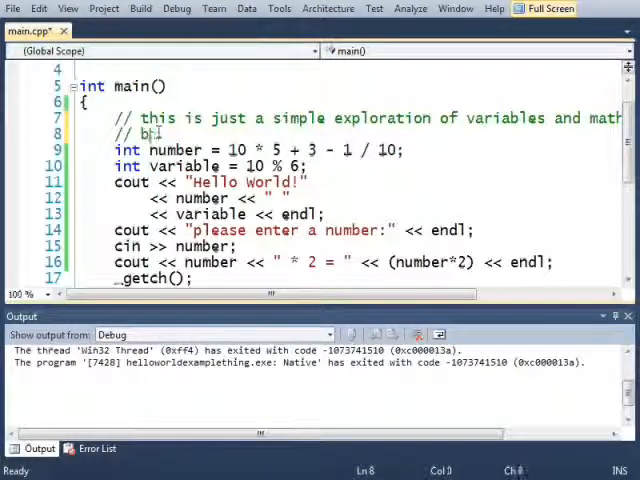
type("no fancy logic here!")
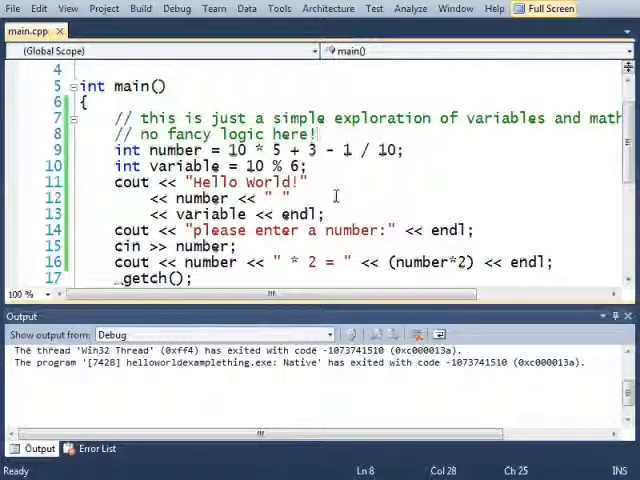
scroll("down", 3)
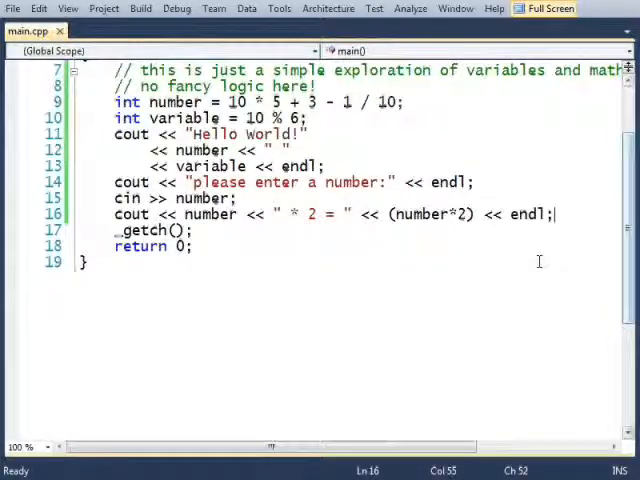
scroll("up", 3)
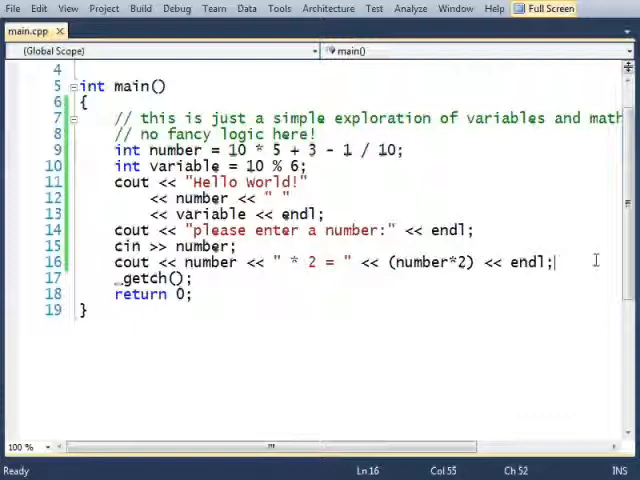
Add if(number == 0) printing 'why are you trying to multiply by zero?', save, and start debugging
type("if(nu")
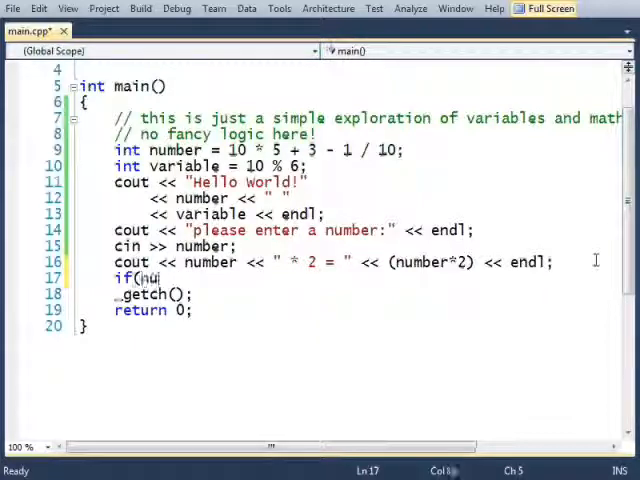
type("number == 0")
type("cout << \"")
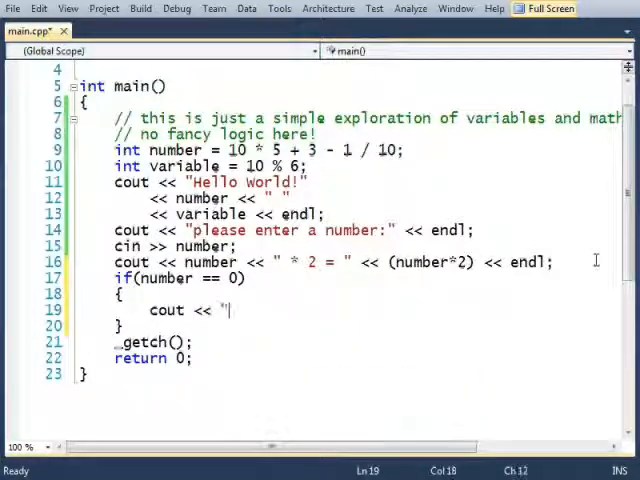
type("why are yo")
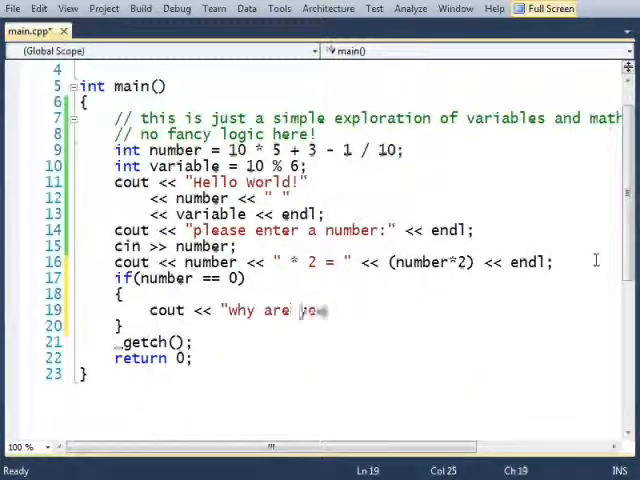
type("you trying to multip")
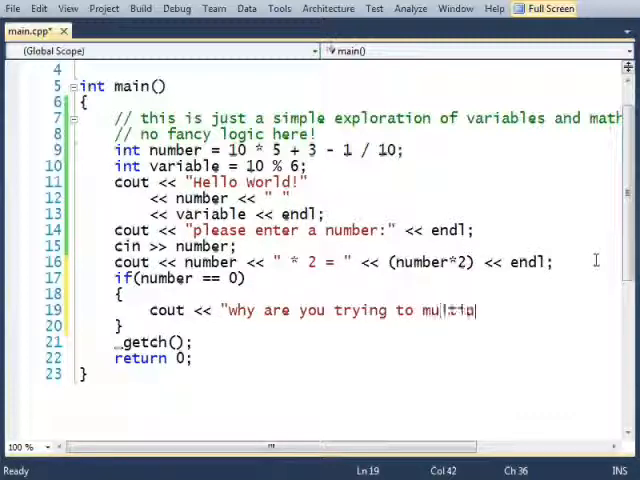
type("ply by zero")
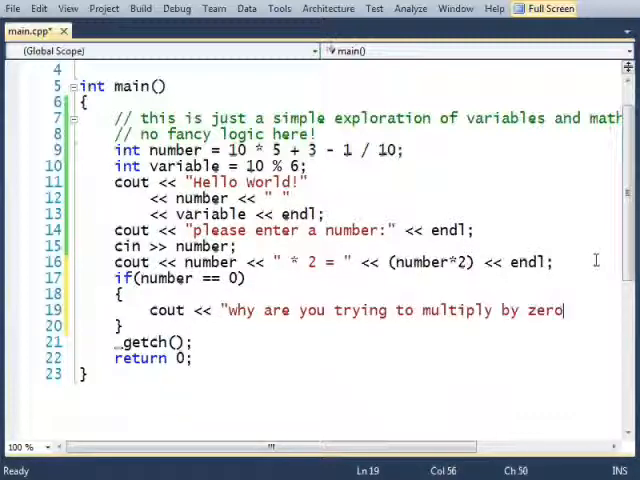
type("?\";")
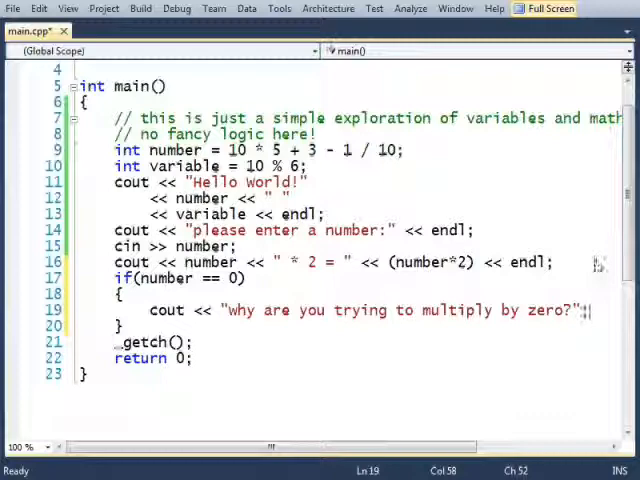
key("ctrl+s")
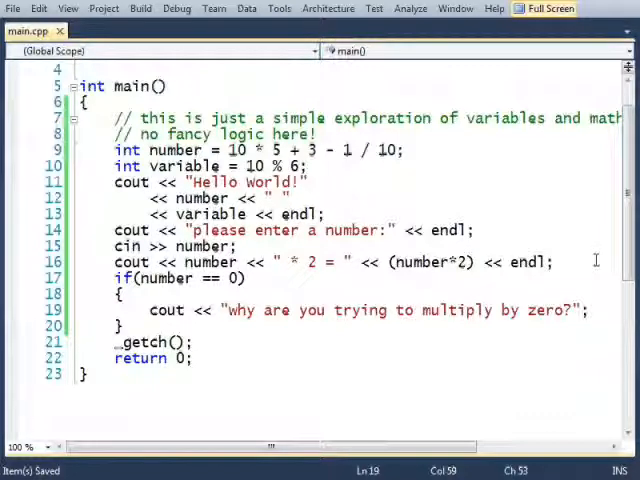
left_click(139, 8)
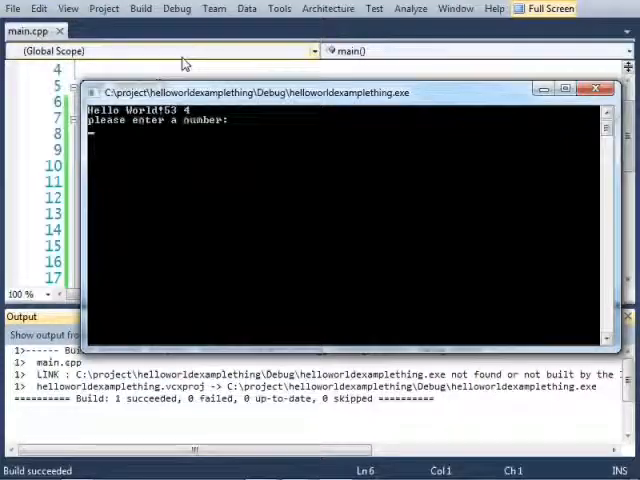
Enter 0 in the console, read the multiply-by-zero message, and close the console
type("0")
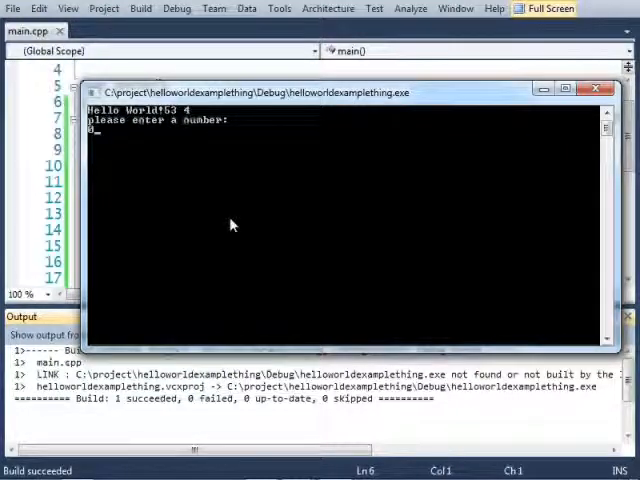
key("Return")
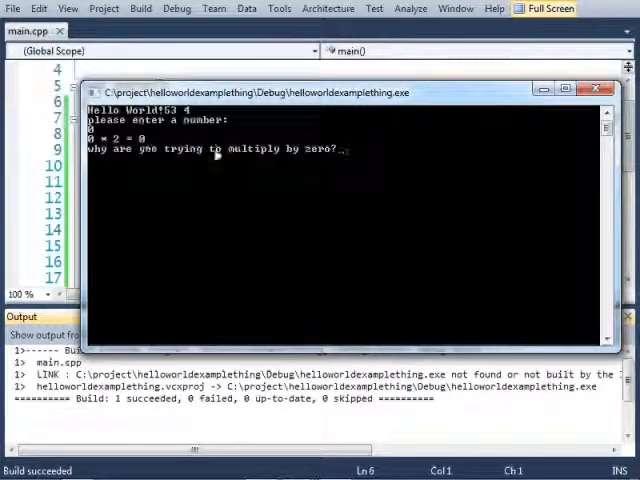
left_click(595, 88)
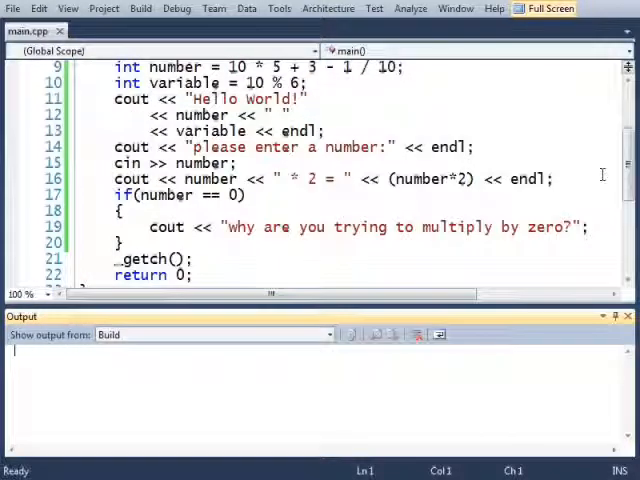
Rebuild the out-of-date project and enter 2345 at the number prompt
left_click(290, 197)
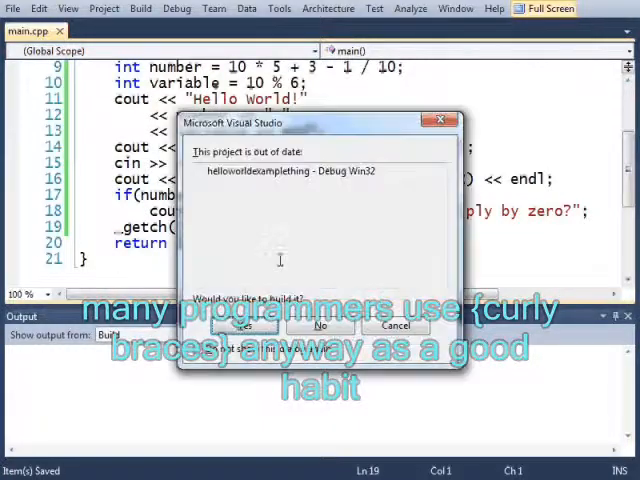
left_click(244, 327)
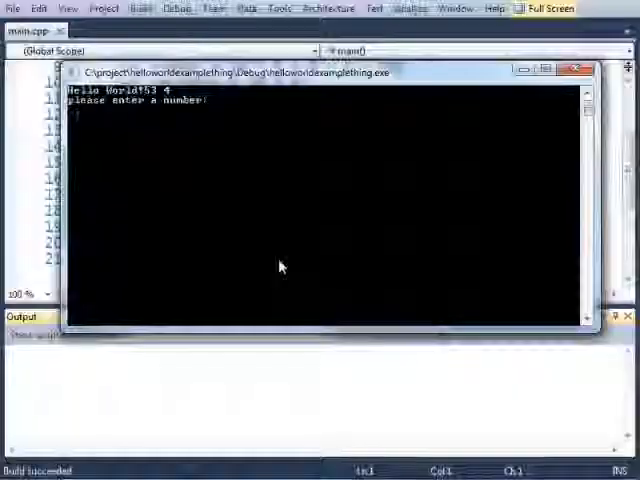
type("2345")
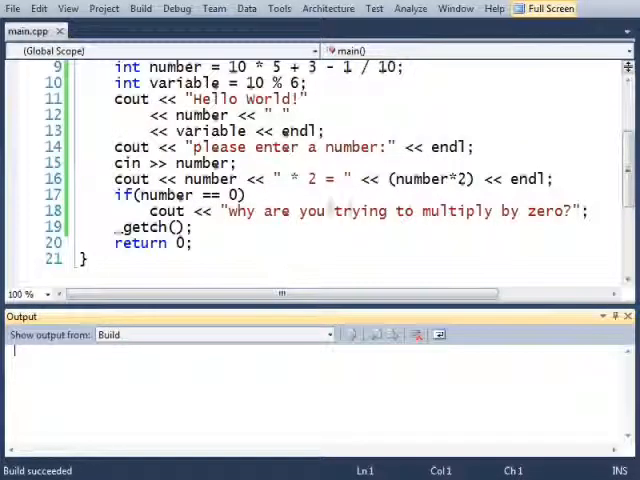
Split the zero warning into two cout lines wrapped in braces, rebuild, and start a second if
left_click(253, 194)
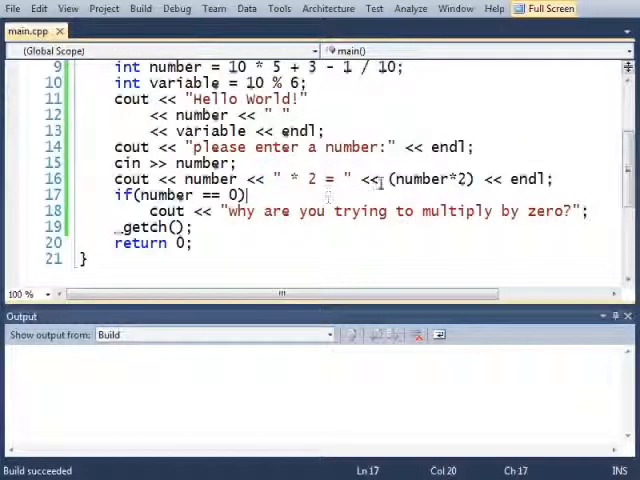
left_click(80, 227)
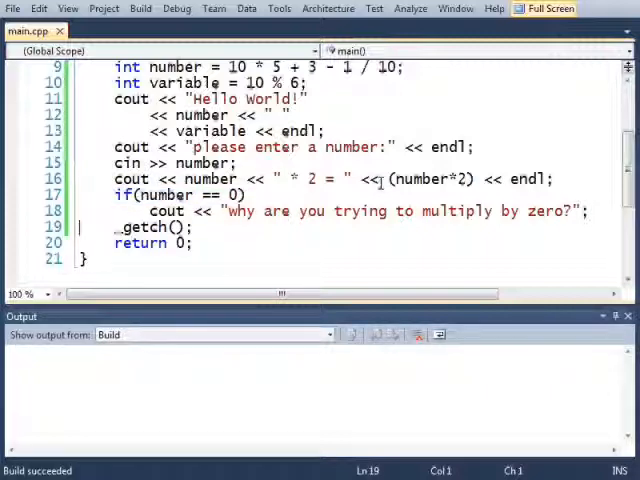
left_click(590, 211)
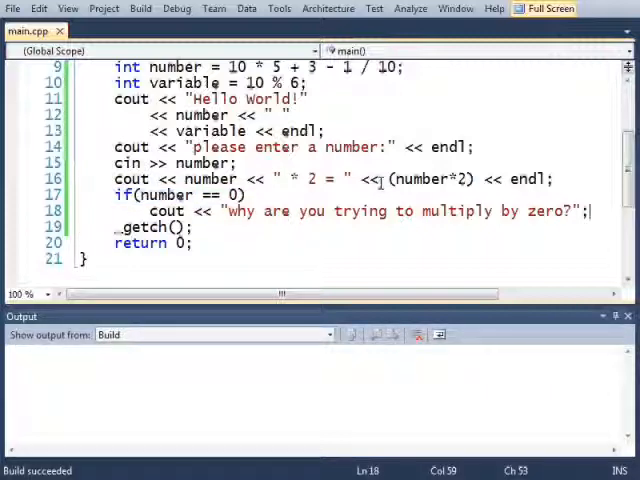
left_click(335, 211)
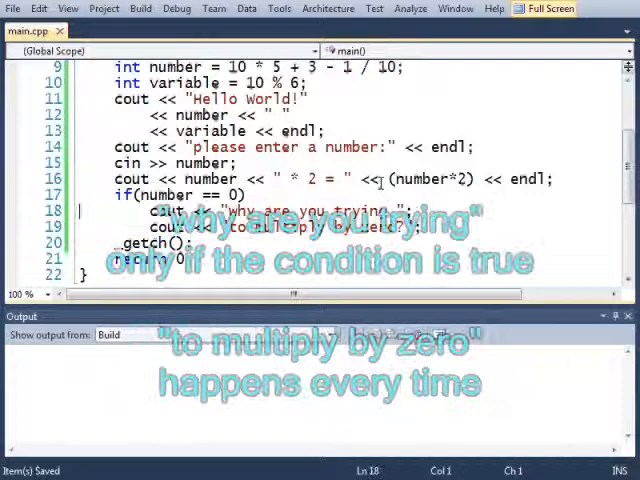
left_click(139, 8)
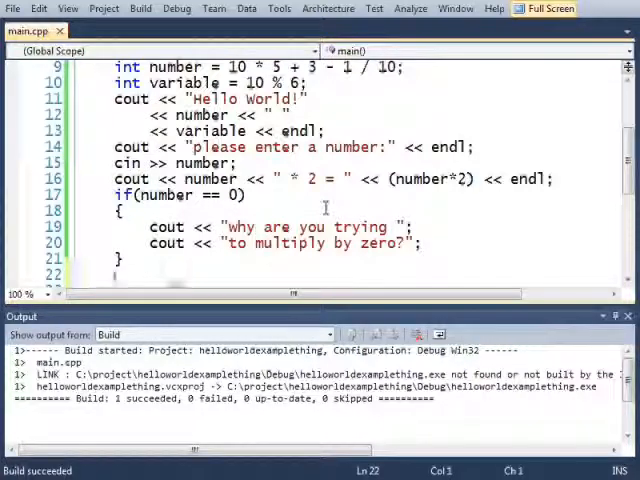
type("if(number")
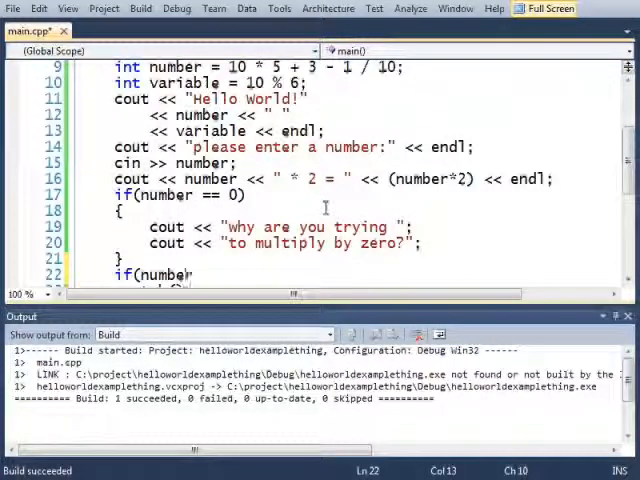
Add checks printing 'what a small number!' for number < 5 and 'a big number!' for > 5
type("< 5")
type("cout << \"what a small")
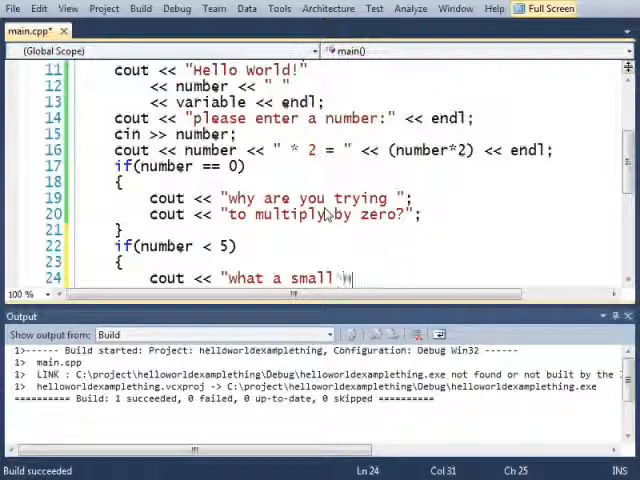
type("number!\"")
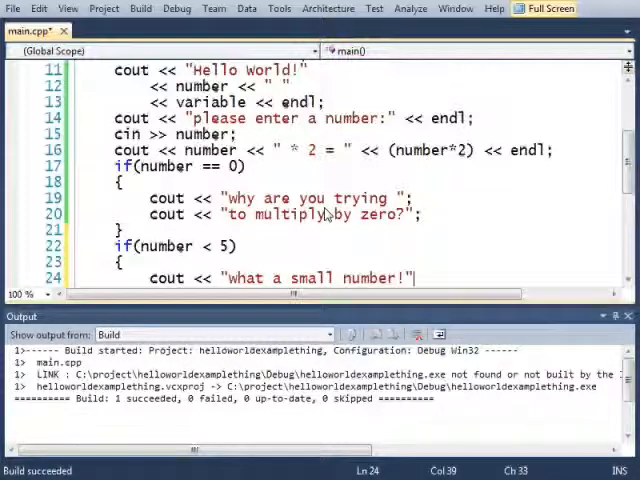
type("<< endl;;")
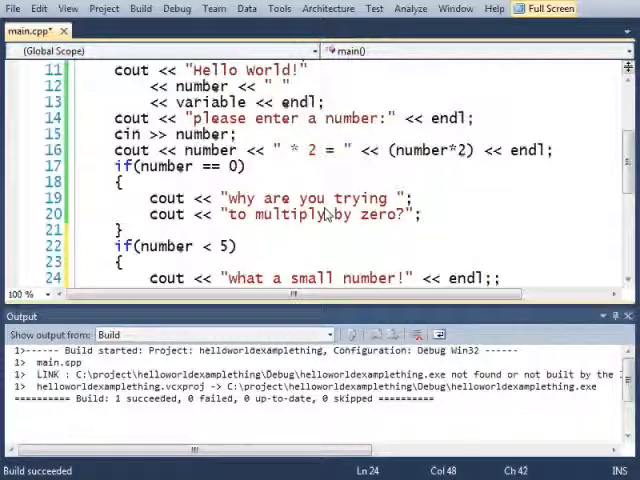
scroll("down", 3)
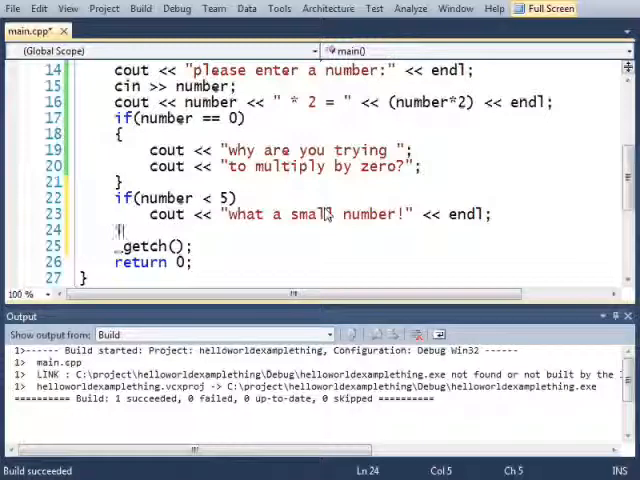
type("if(number")
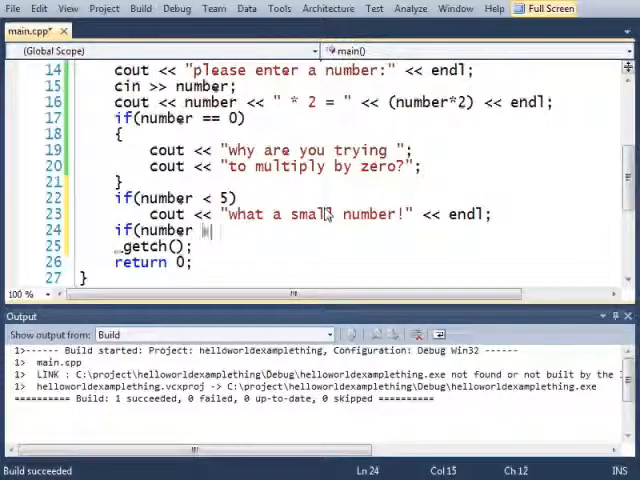
type("> 5")
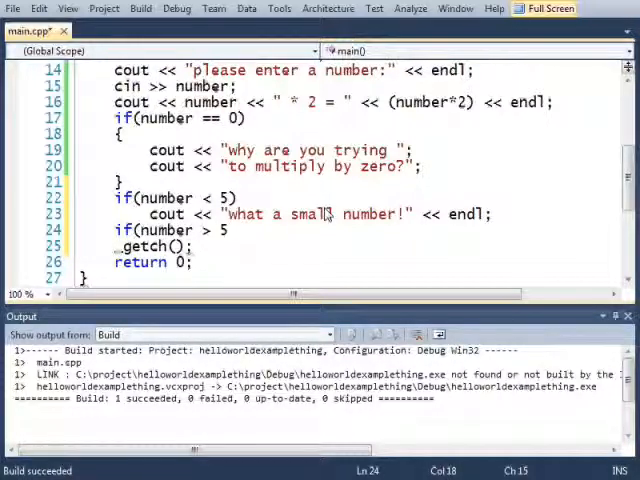
key("enter")
type("cout << \"a big num")
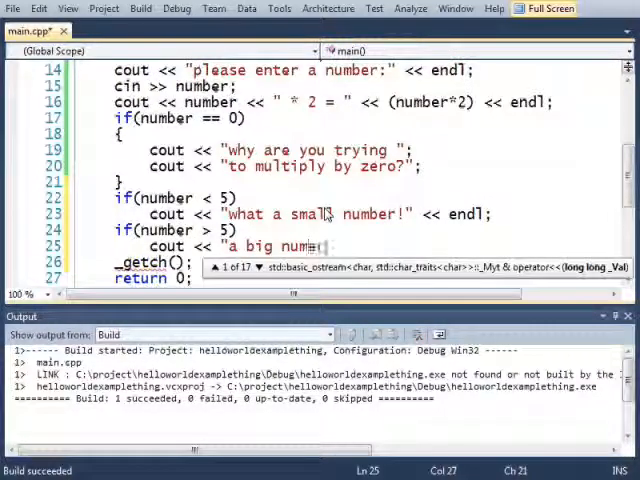
type("ber!\"")
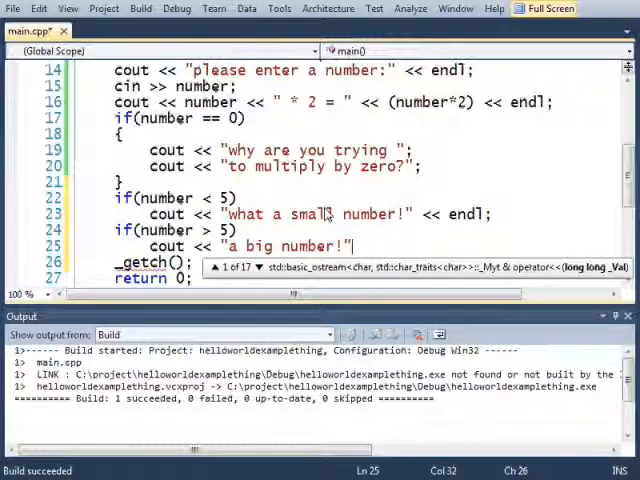
type("<< endl;")
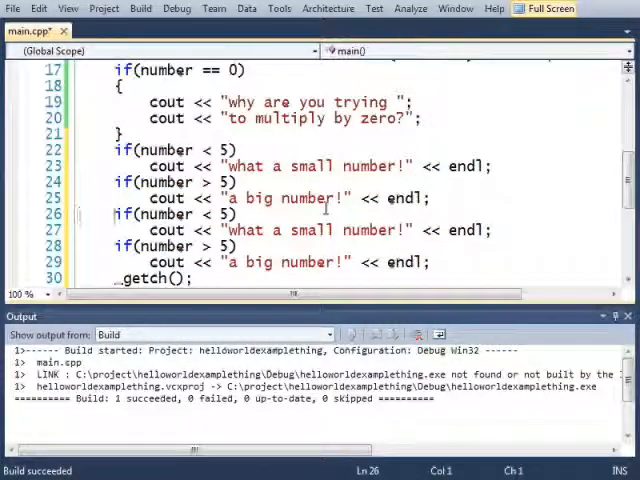
Change the copied conditions to <= -10 and >= 10 and make the message 'what a VERY small number!'
type("=")
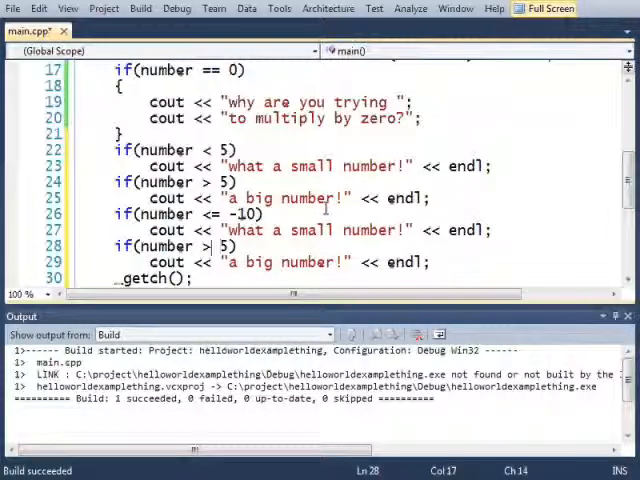
type("=")
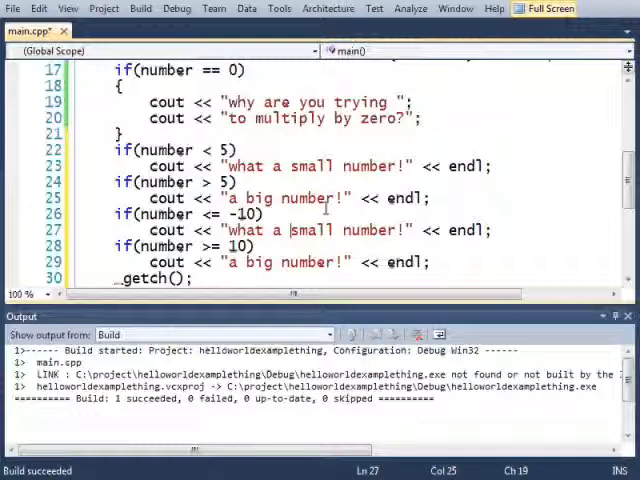
type("VERY")
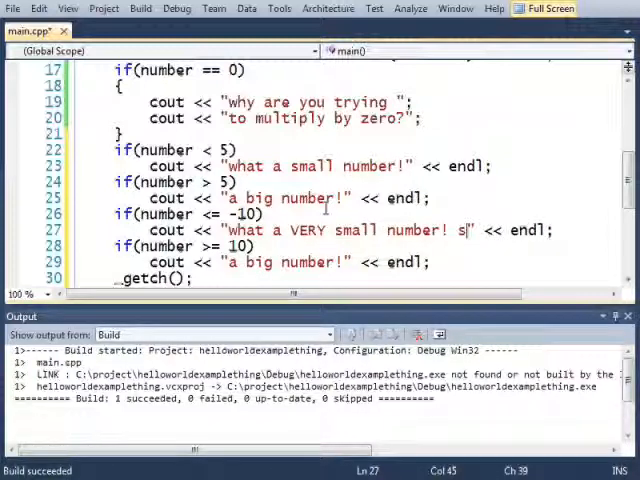
type("o small it's negati")
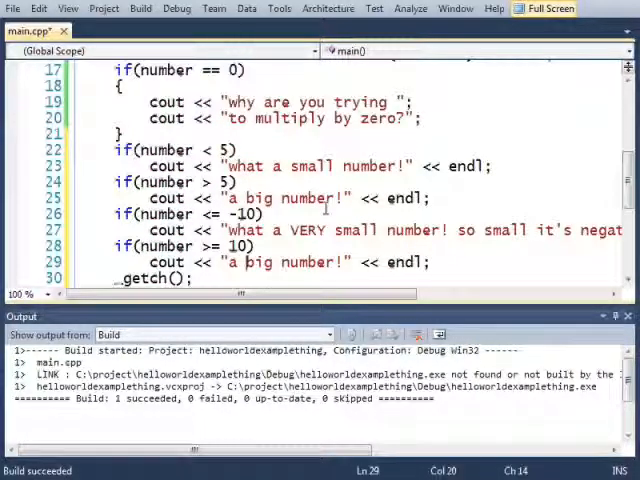
Make the >= 10 message VERY big and add a != 0 check printing 'glad you aren't multiplying by zero!!'
type("VERY")
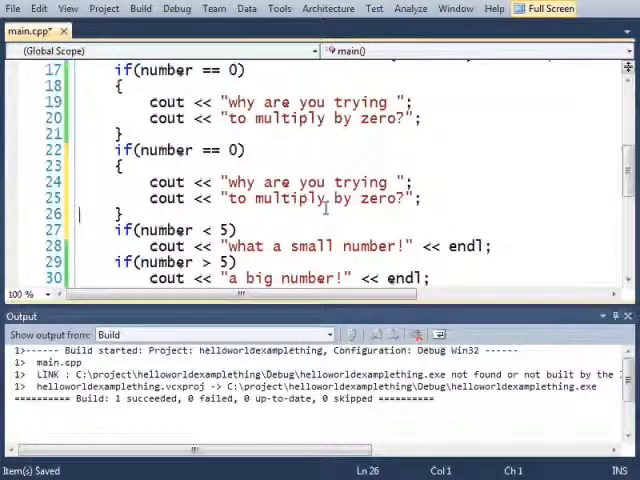
type("!")
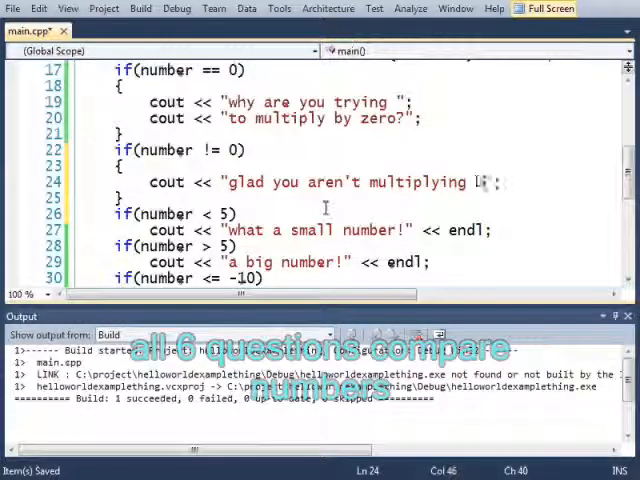
type("by zero")
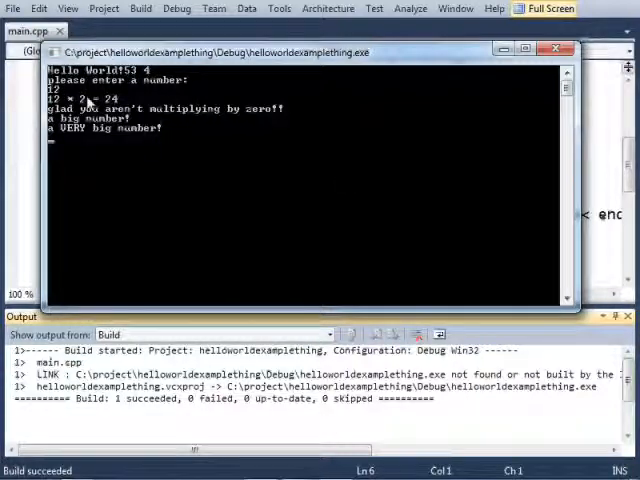
mouse_move(180, 182)
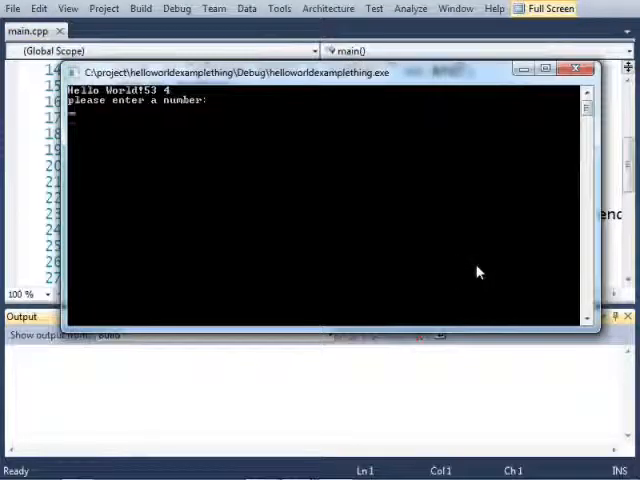
type("-8")
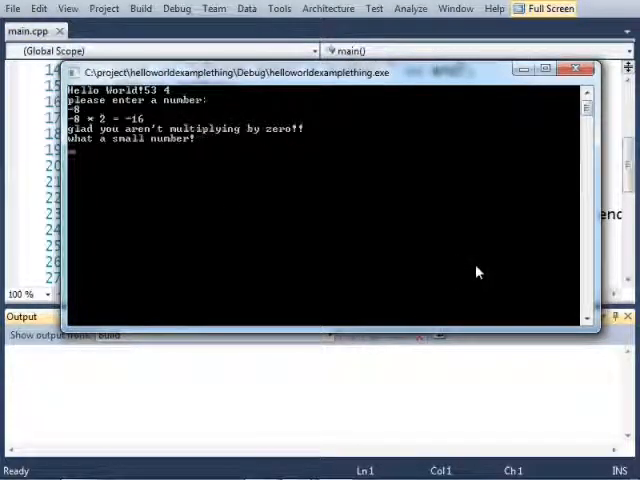
mouse_move(210, 87)
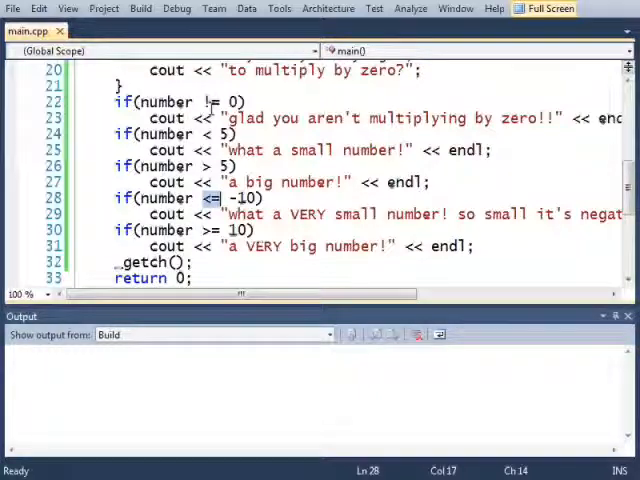
Replace == in the zero check with a single =, making it if(number = 0)
scroll("up", 3)
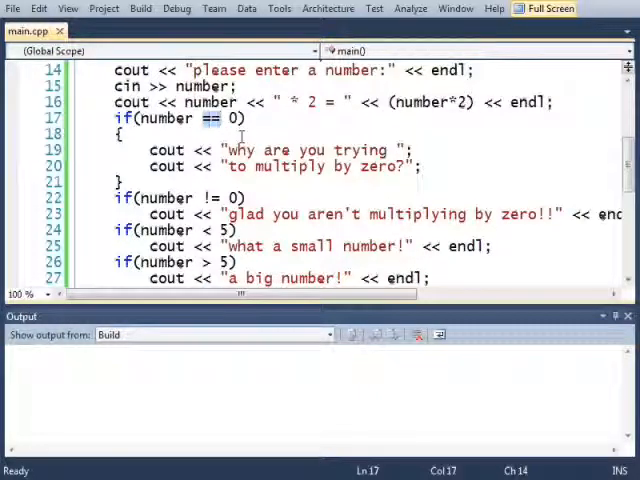
key("Backspace")
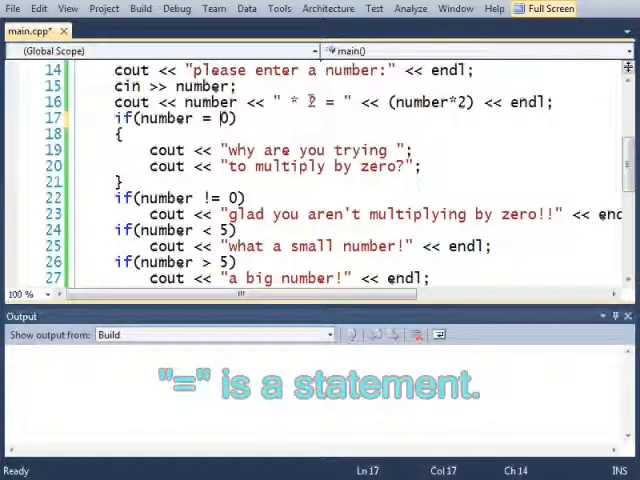
type("=")
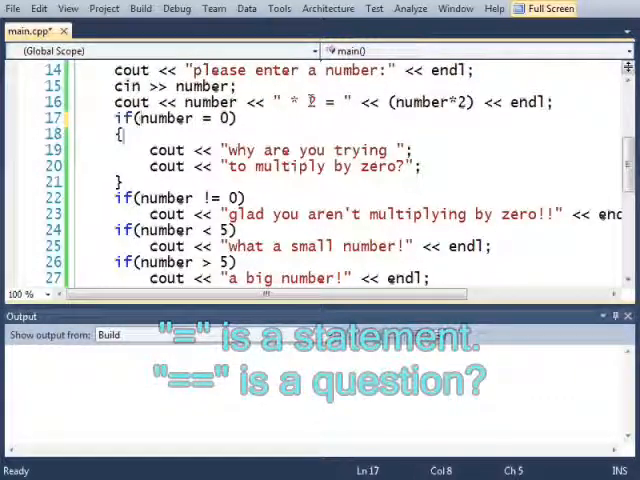
left_click(85, 102)
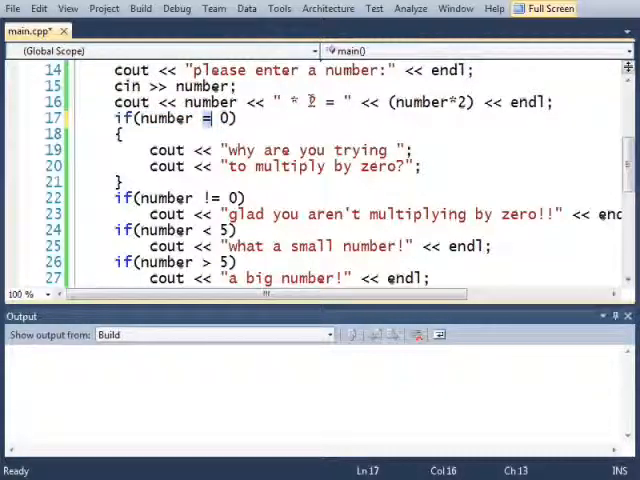
type(".0")
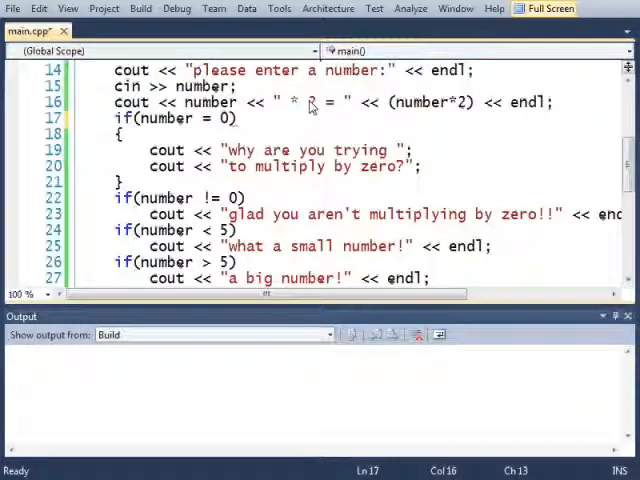
left_click(112, 86)
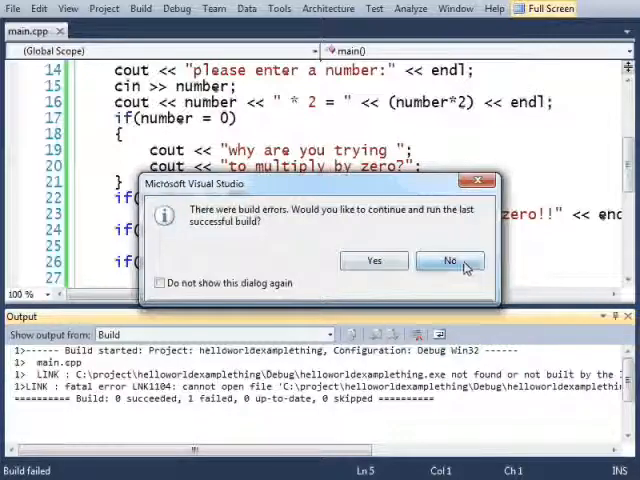
Rebuild the out-of-date project and run it with 100, printing 100 * 2 = 200
left_click(449, 260)
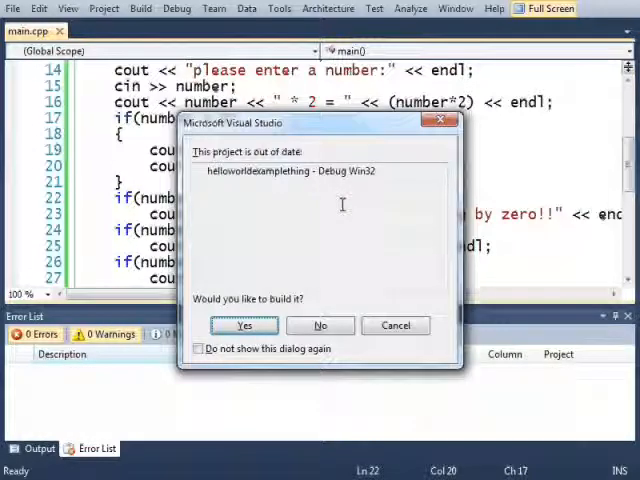
left_click(244, 325)
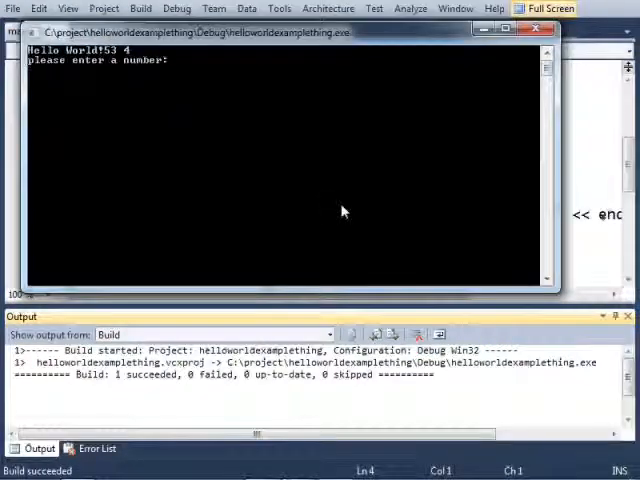
type("100")
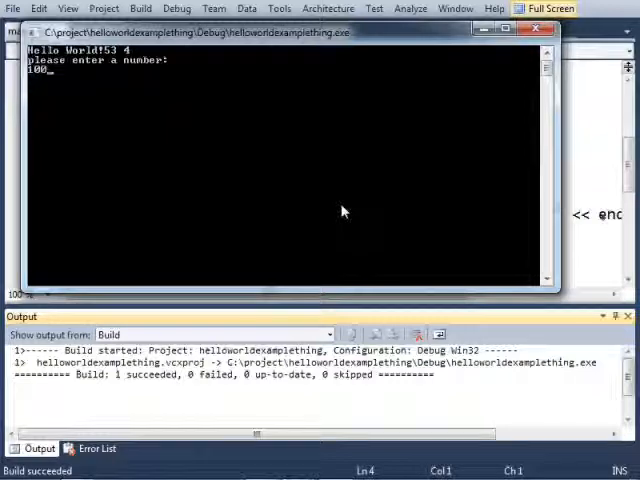
key("Return")
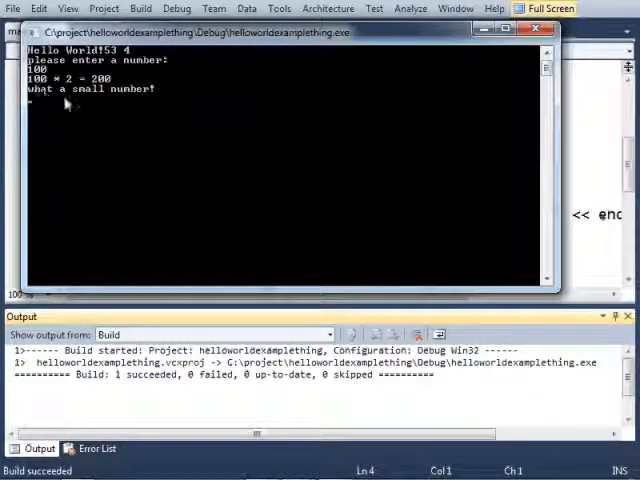
mouse_move(156, 103)
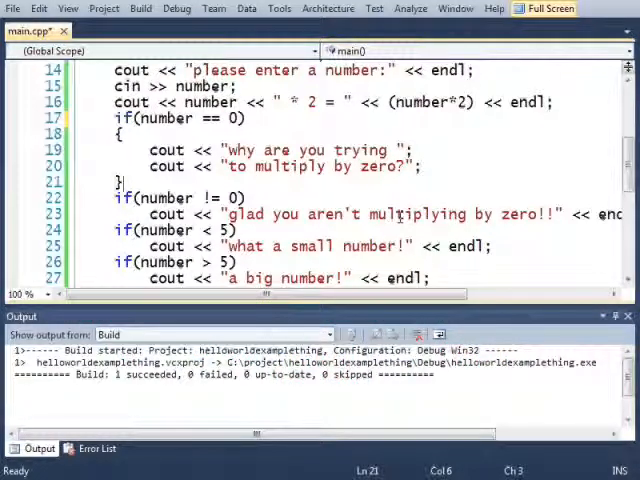
Add an else with cout << "you did not enter zero!" << endl; and save
left_click(85, 198)
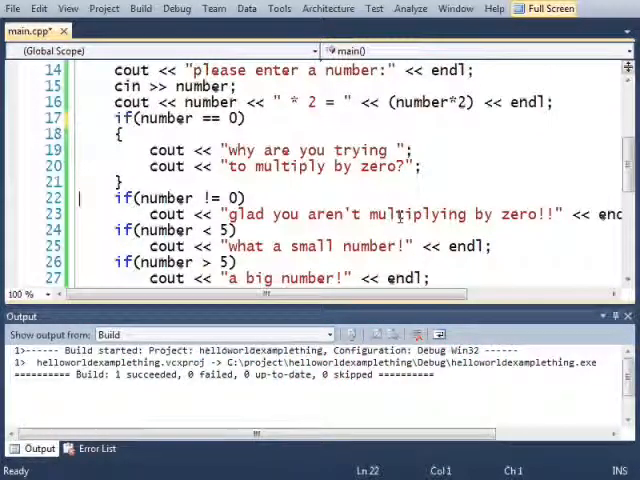
scroll("down", 3)
type("else")
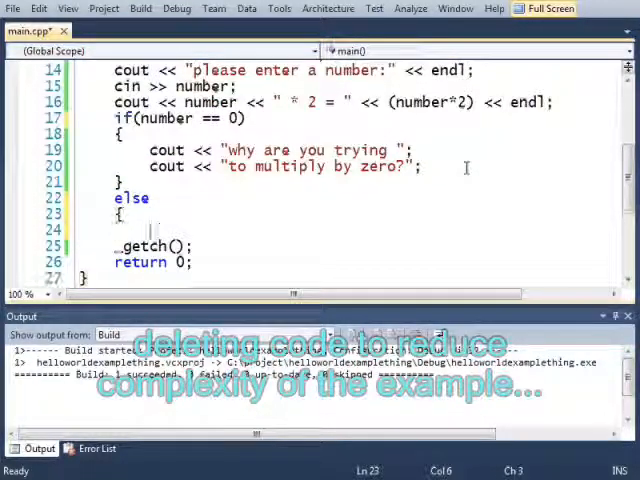
type("cout << \"you did not enter zero!")
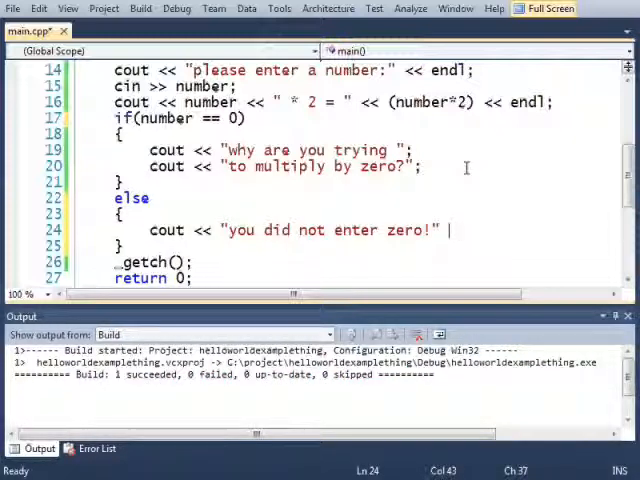
type("<< endl;")
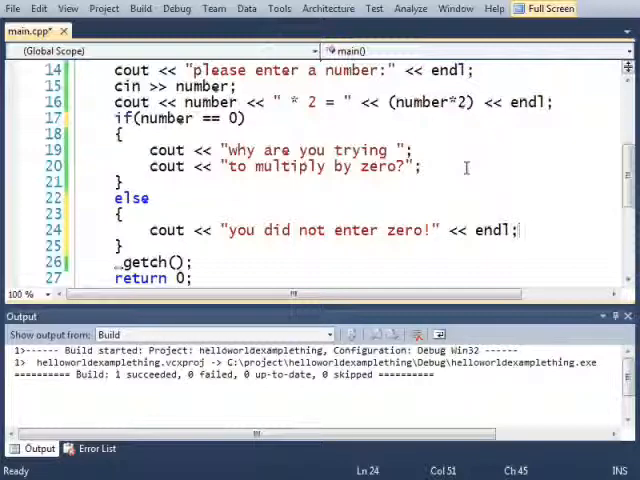
key("ctrl+s")
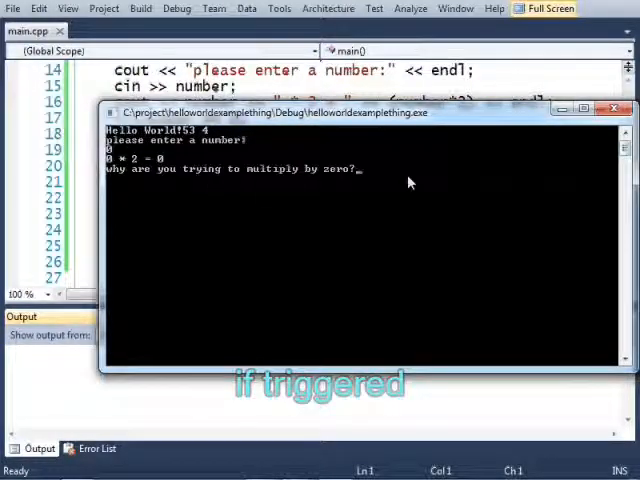
mouse_move(363, 181)
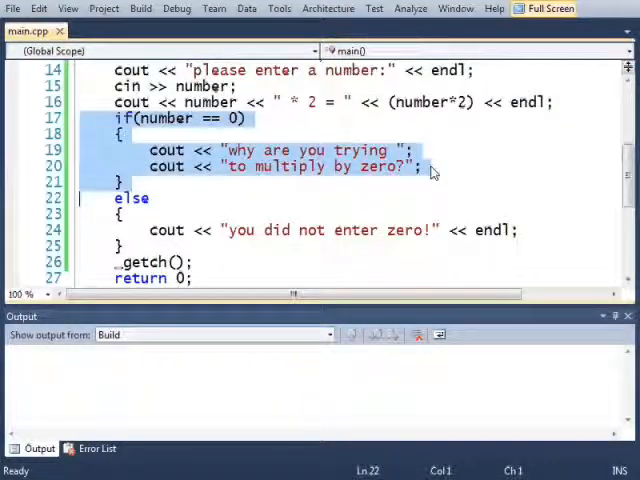
Place the cursor right after 'else' on line 22 in the editor
left_click(247, 118)
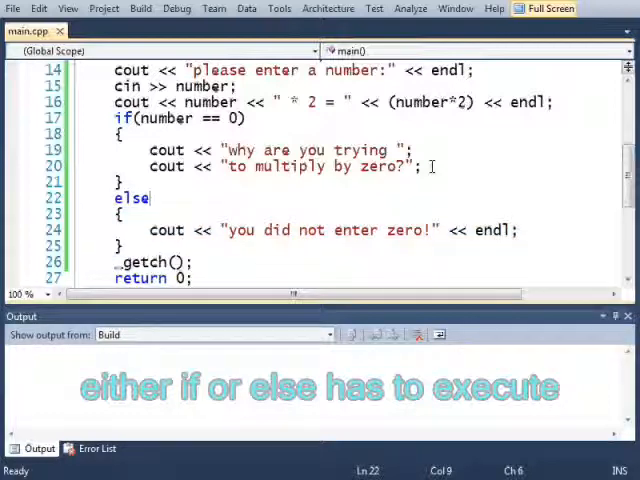
Make the else read else if(number < 0) with message 'getting tricky with the negative numbers are'
type("if(")
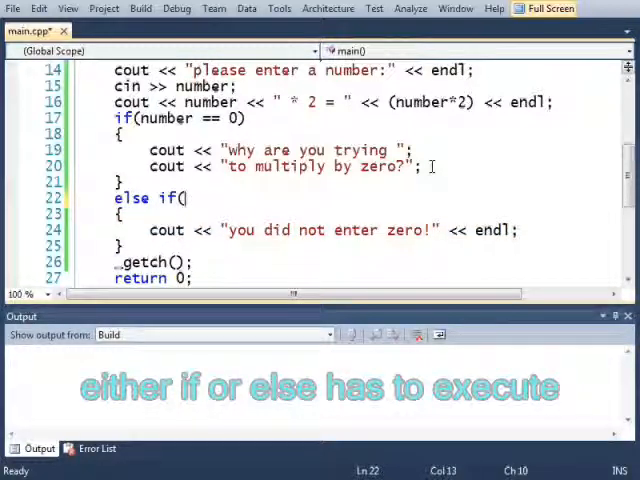
type("number")
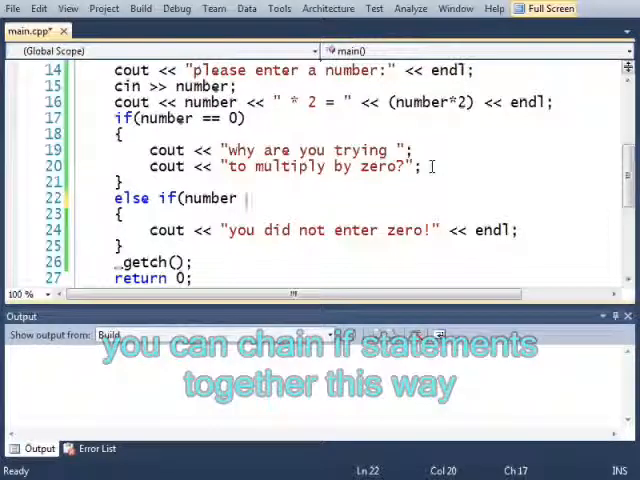
type("< 0)")
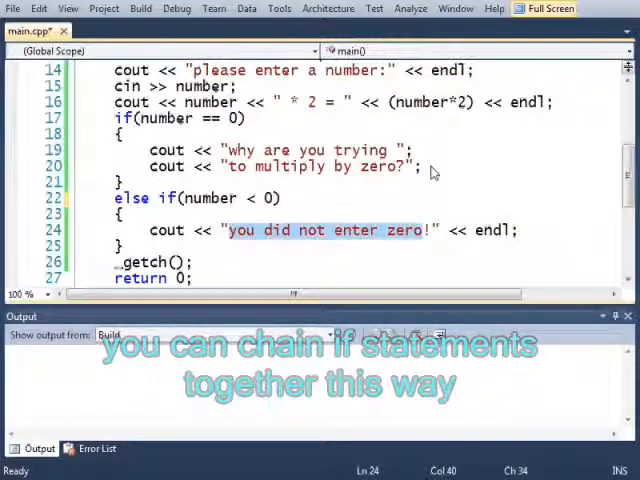
type("getting tricky !")
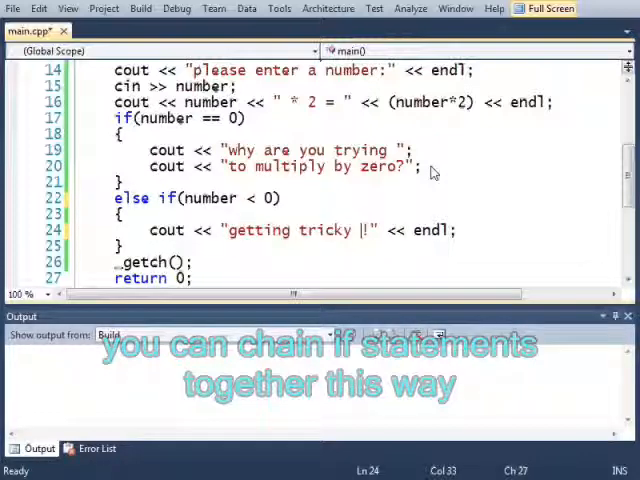
type("with the ne")
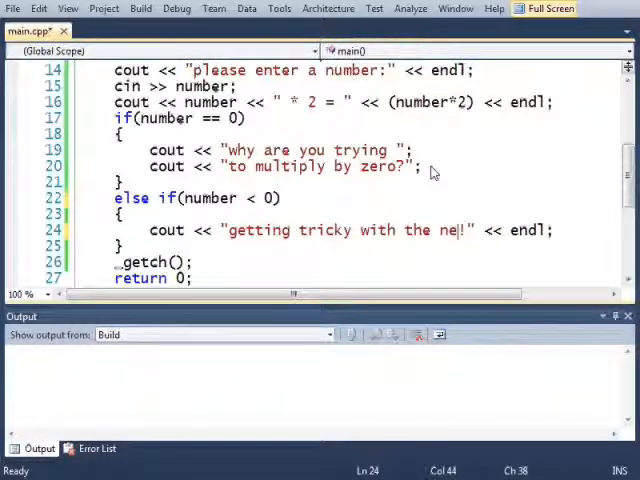
type("gative numbers are")
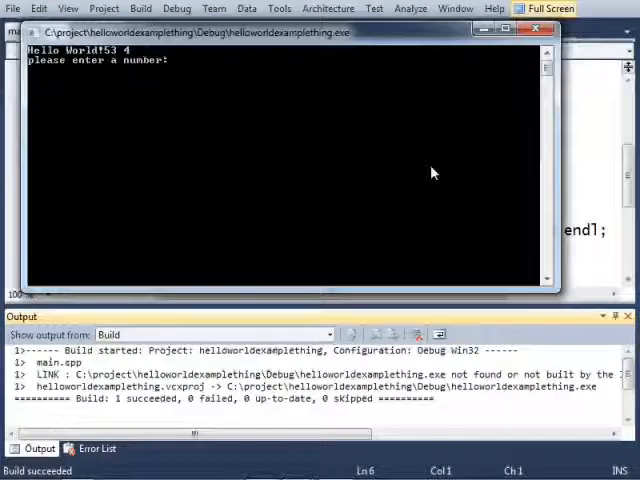
Test the program with input 1, then rerun it and enter -1
type("1")
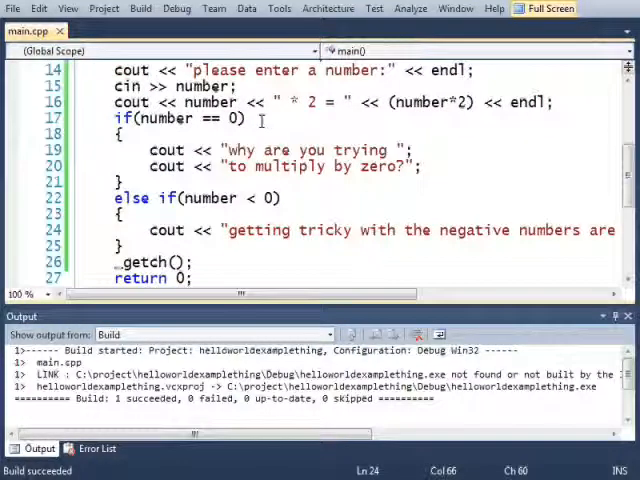
left_click(120, 118)
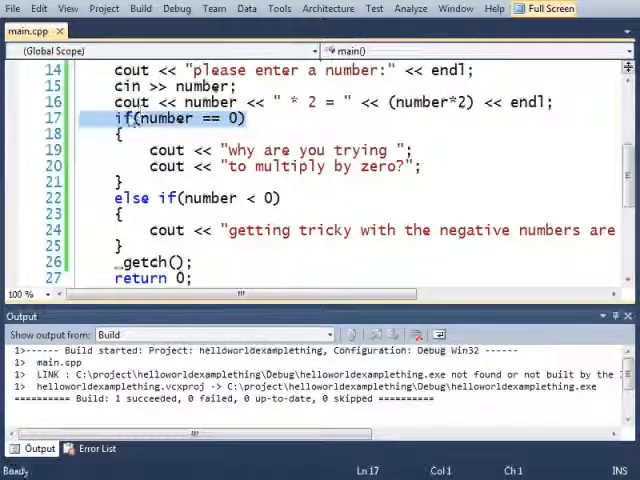
left_click(237, 118)
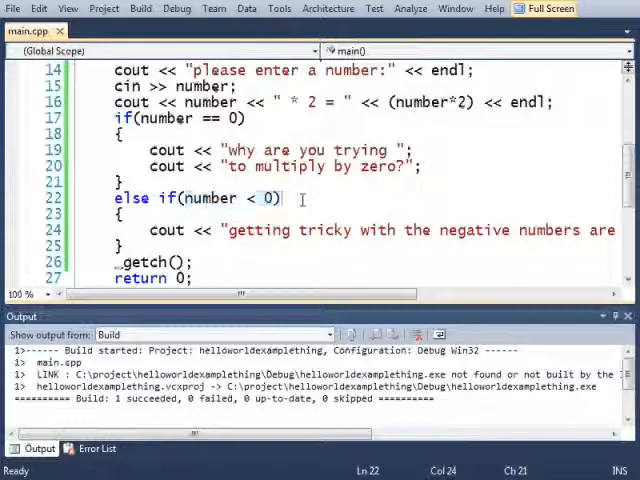
key("F5")
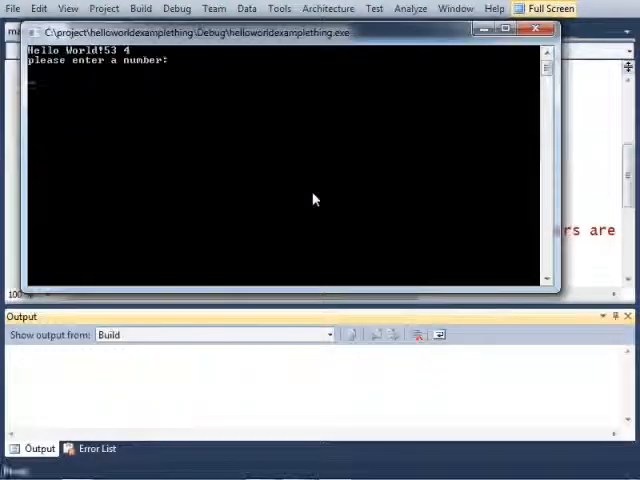
type("-1")
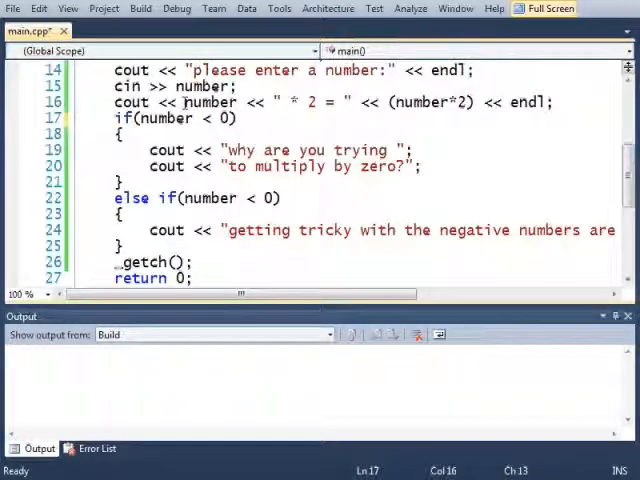
Change the else if to number < -5, reword the first message, and relaunch
left_click(270, 198)
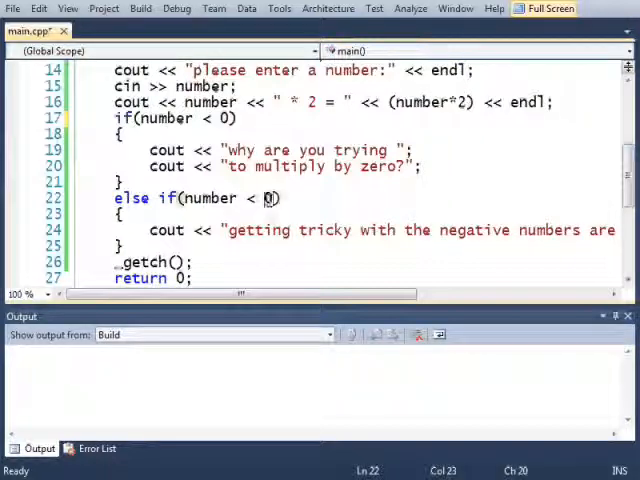
type("-5")
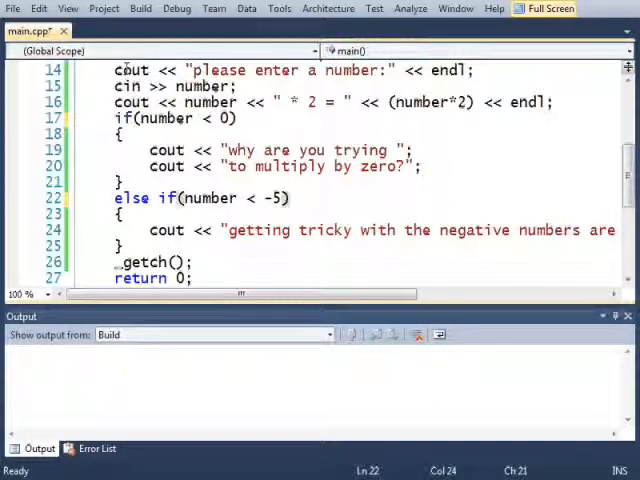
left_click(370, 166)
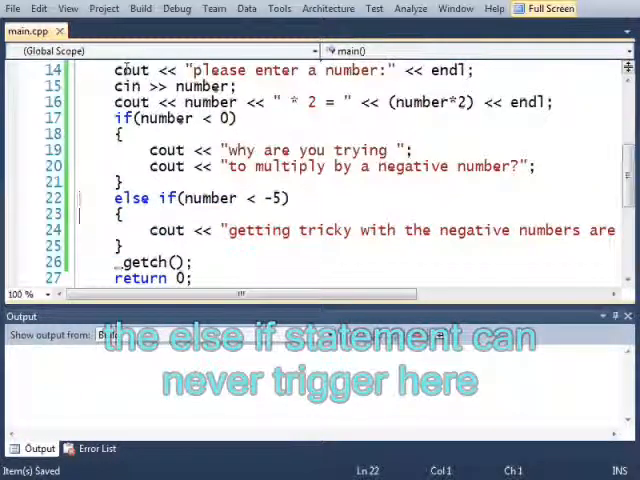
left_click(185, 166)
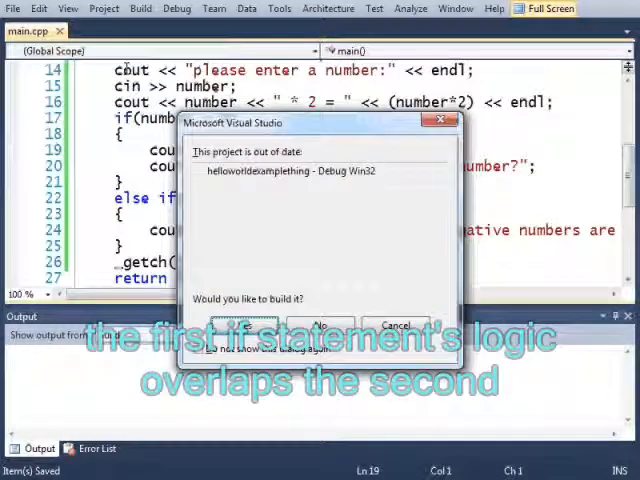
Rebuild the out-of-date project and enter -10 in the console
left_click(242, 325)
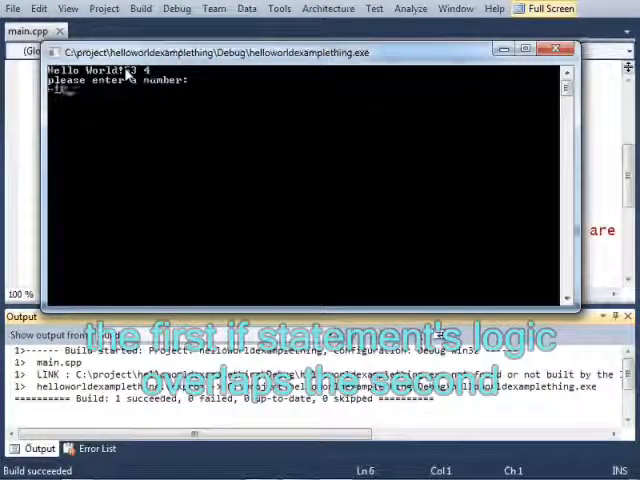
type("-10")
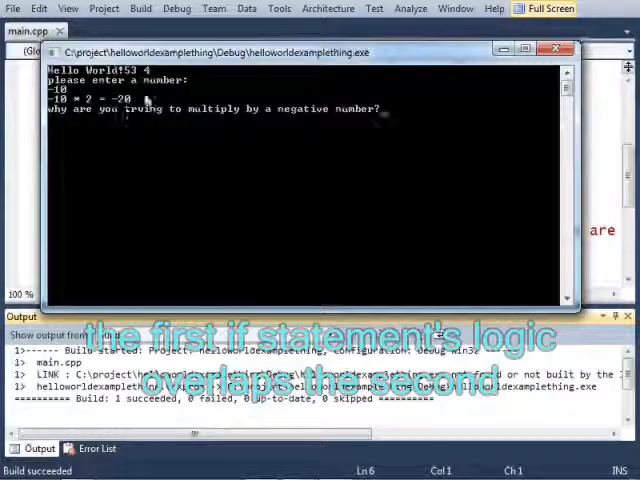